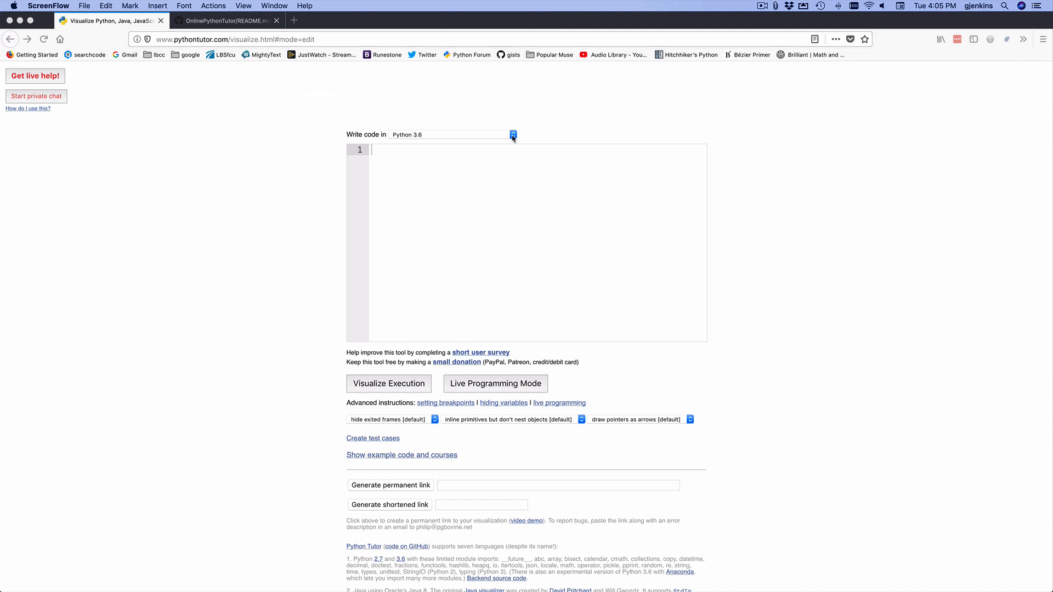
# Check the language selector and keep Python 3.6 as the code language
pyautogui.click(512, 134)
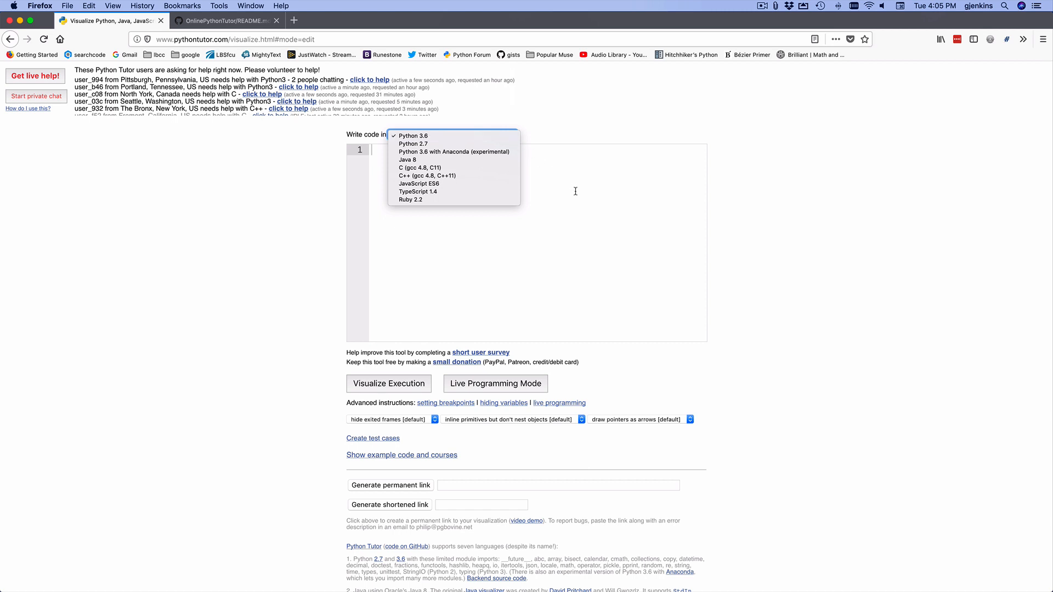
pyautogui.click(411, 135)
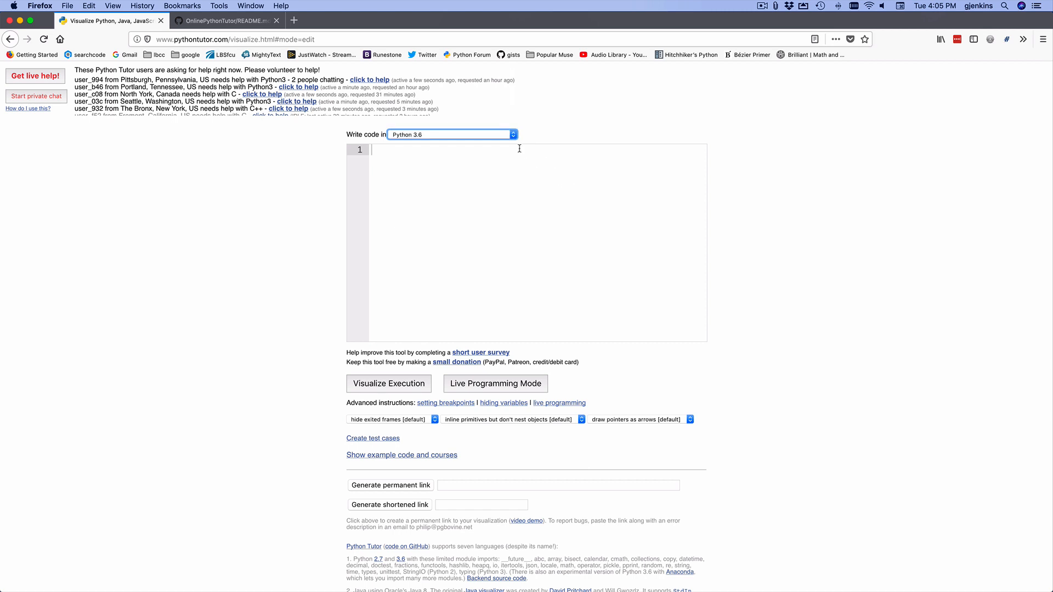
pyautogui.click(451, 133)
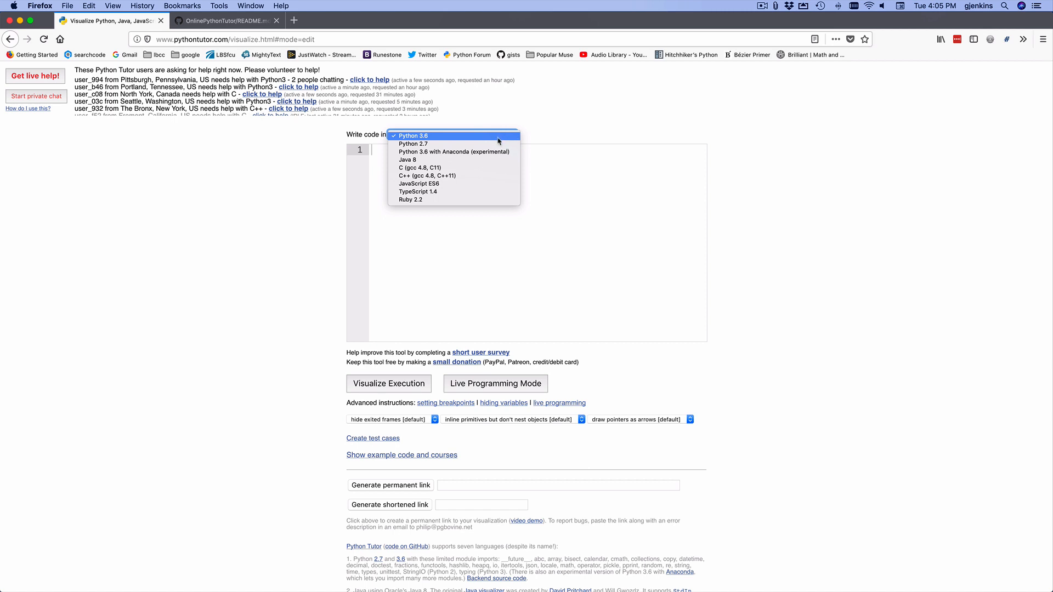
pyautogui.click(411, 136)
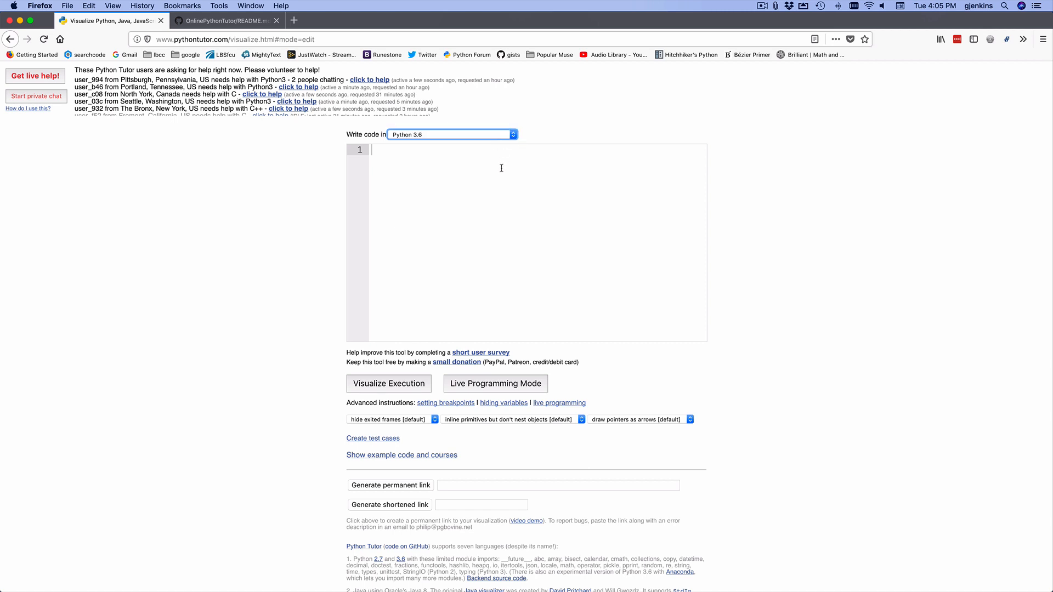
pyautogui.moveTo(468, 168)
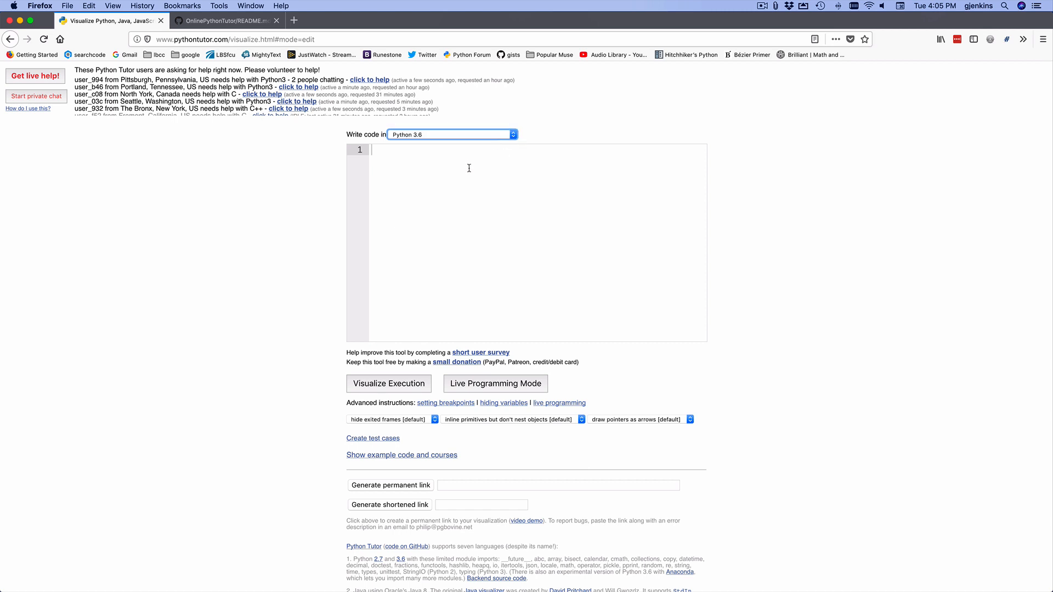
pyautogui.moveTo(409, 244)
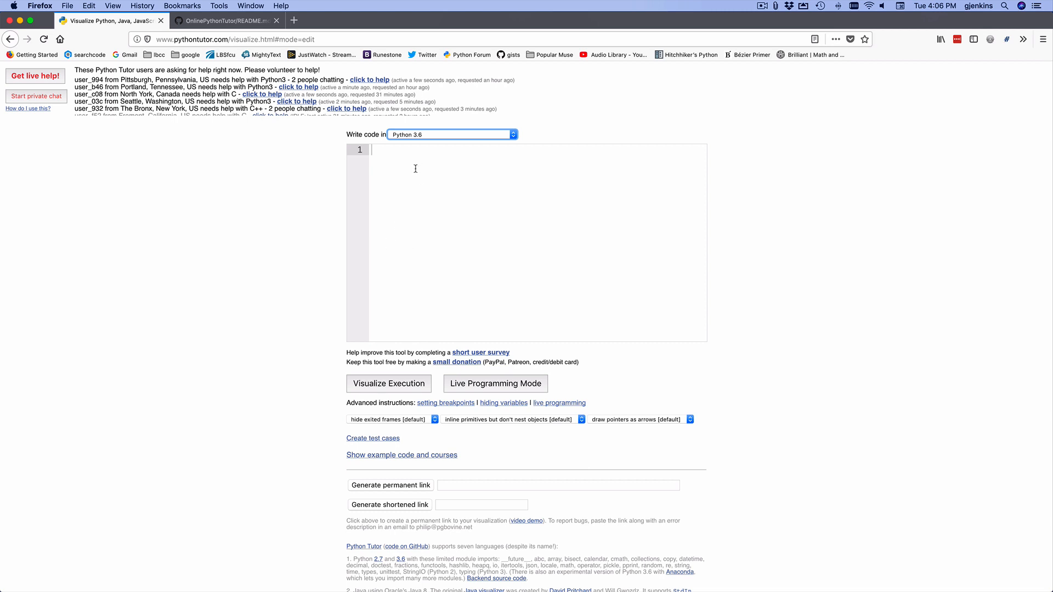
# Enter the program a = 10, b = [1,2,3], c = [a, b, 100], b = c in the editor
pyautogui.write('a =')
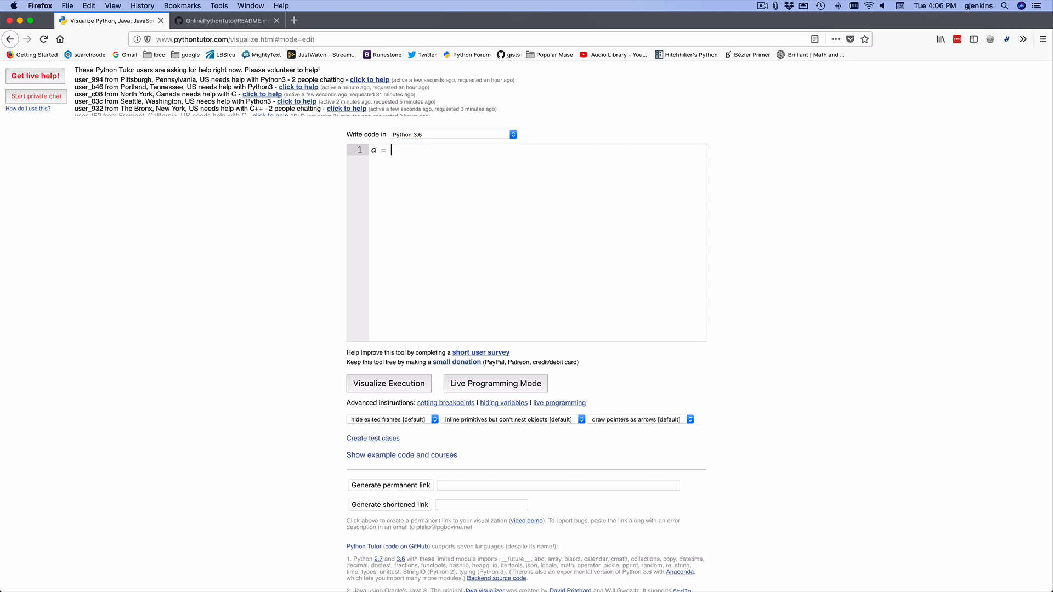
pyautogui.write('10')
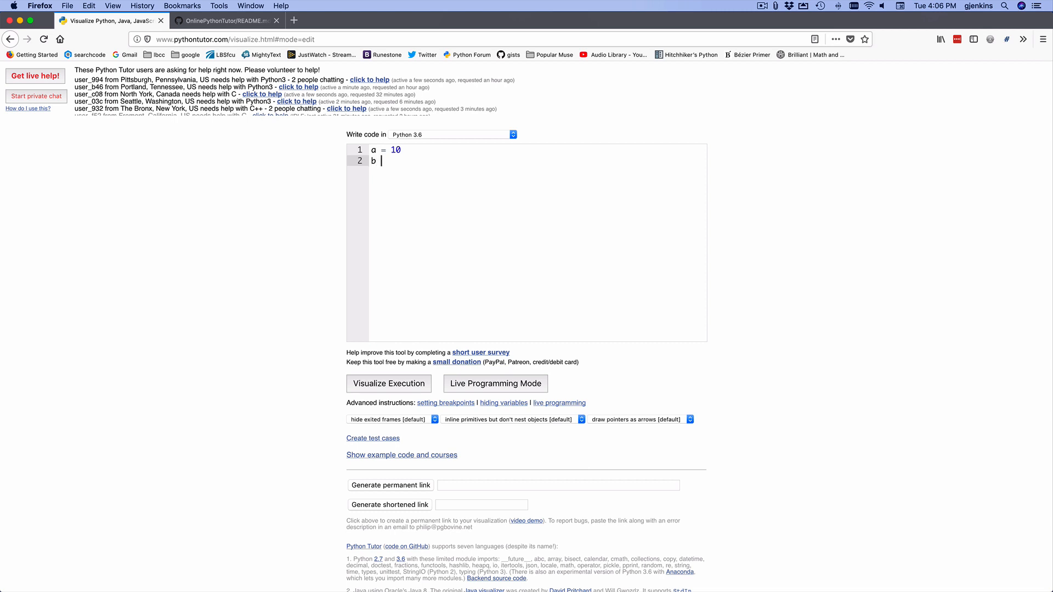
pyautogui.write('= [1,')
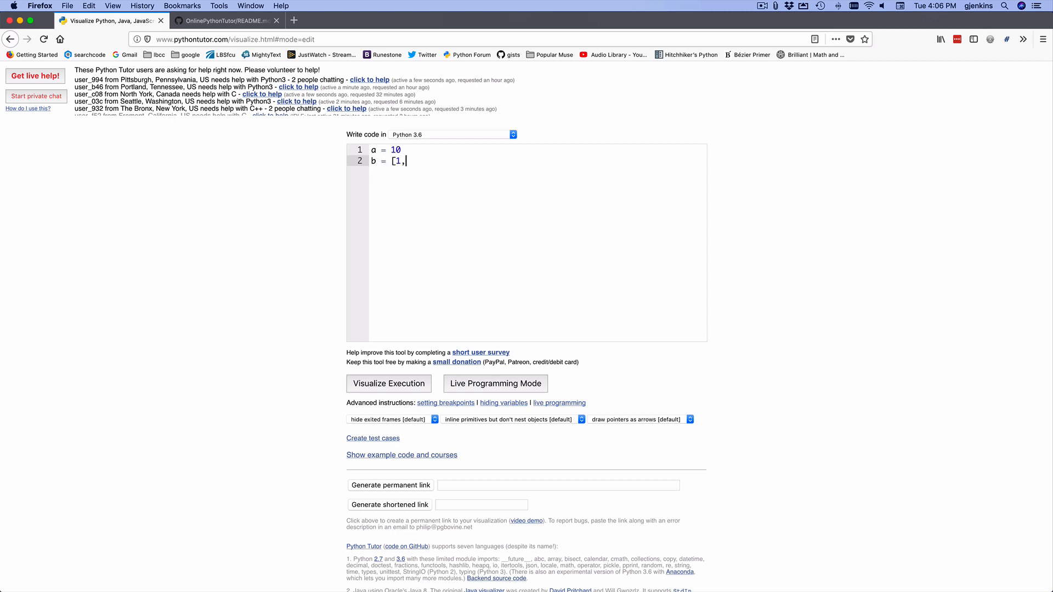
pyautogui.write('2,3]')
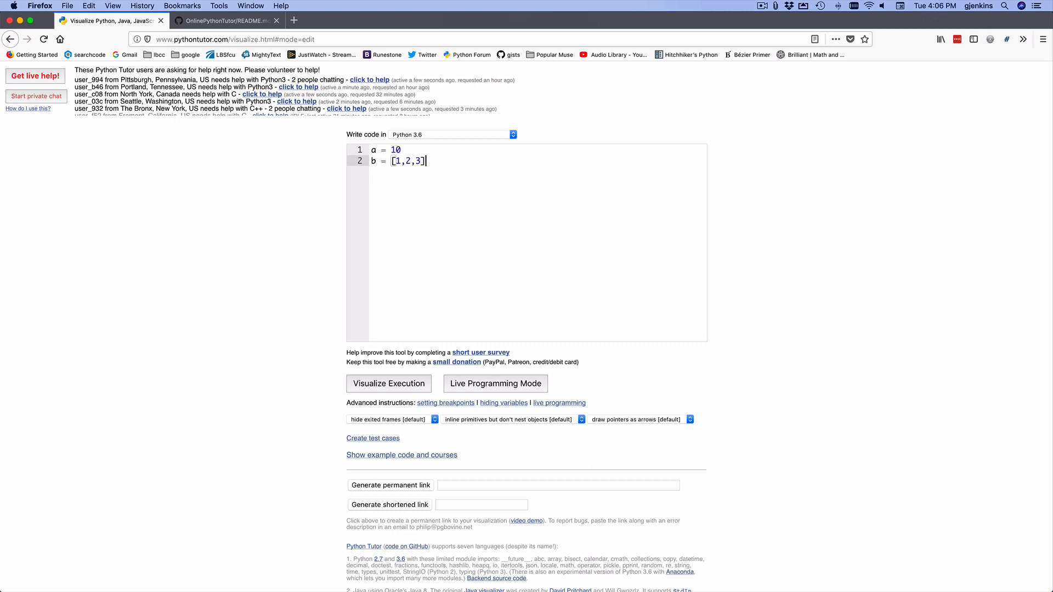
pyautogui.write('c')
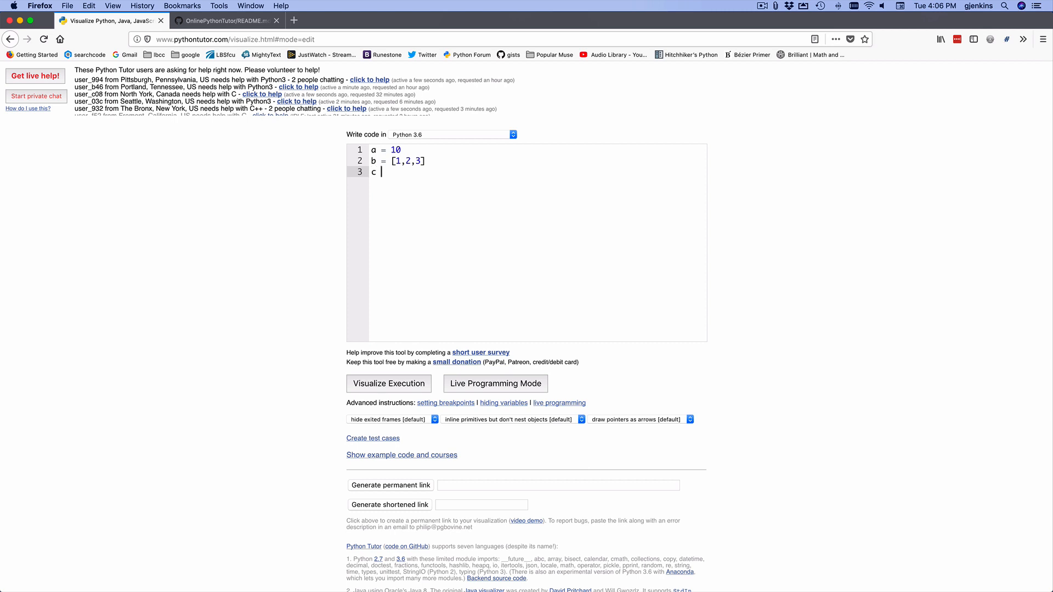
pyautogui.write('= []')
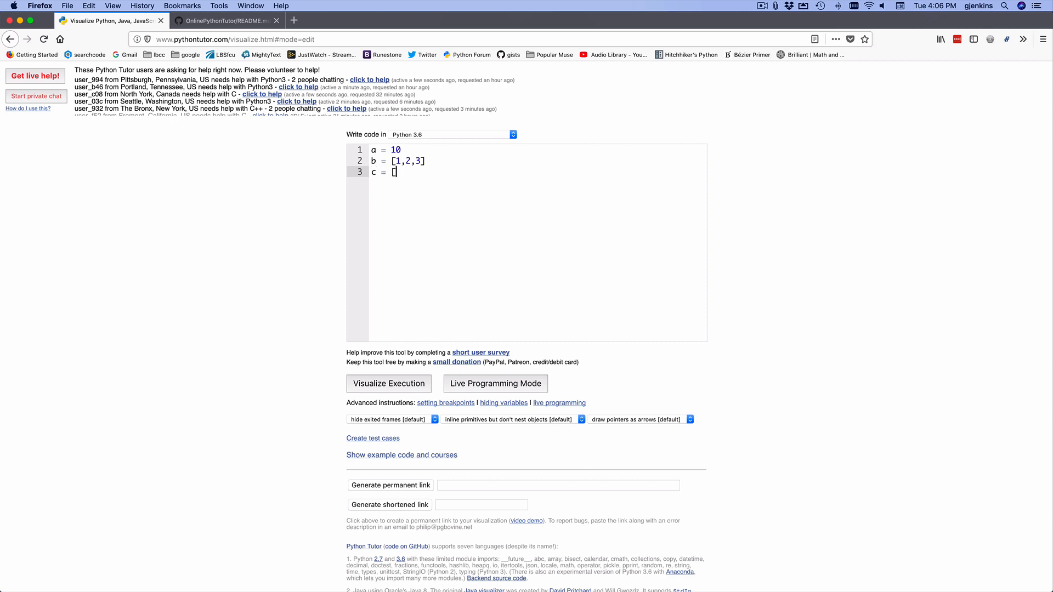
pyautogui.write('a')
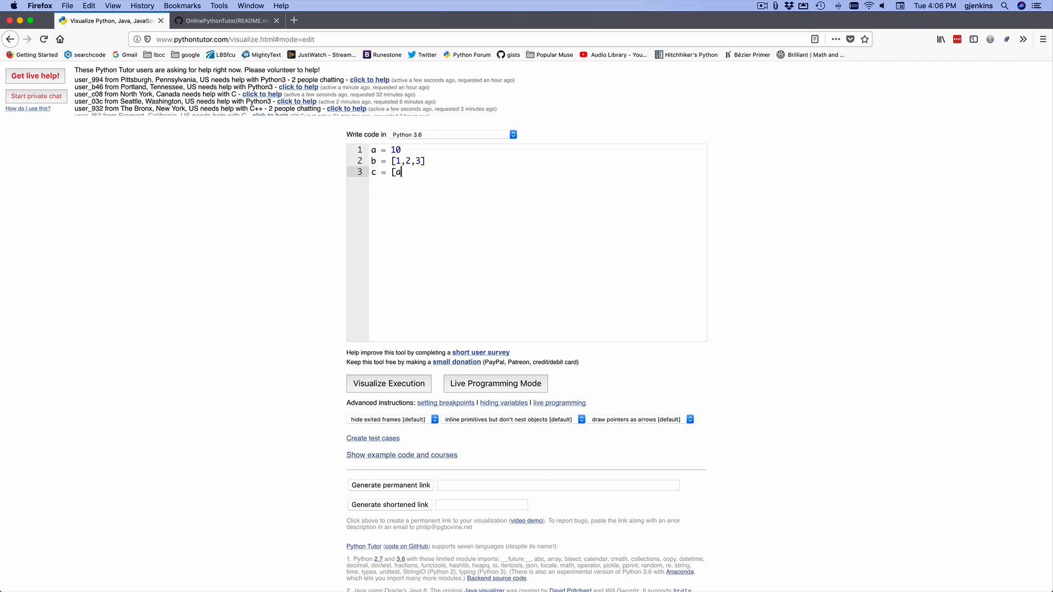
pyautogui.write(', b, 1')
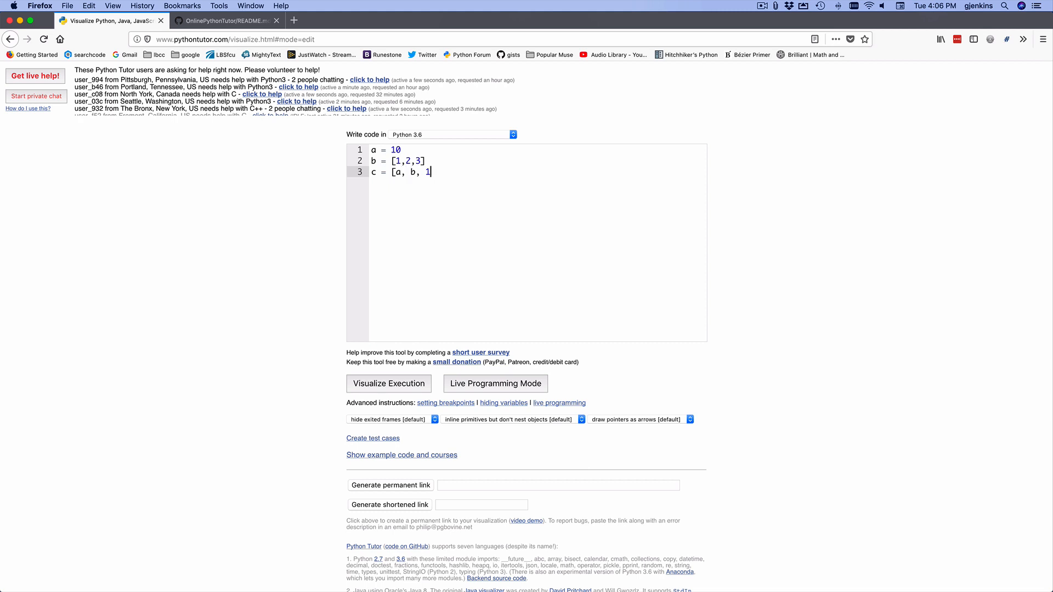
pyautogui.write('00]')
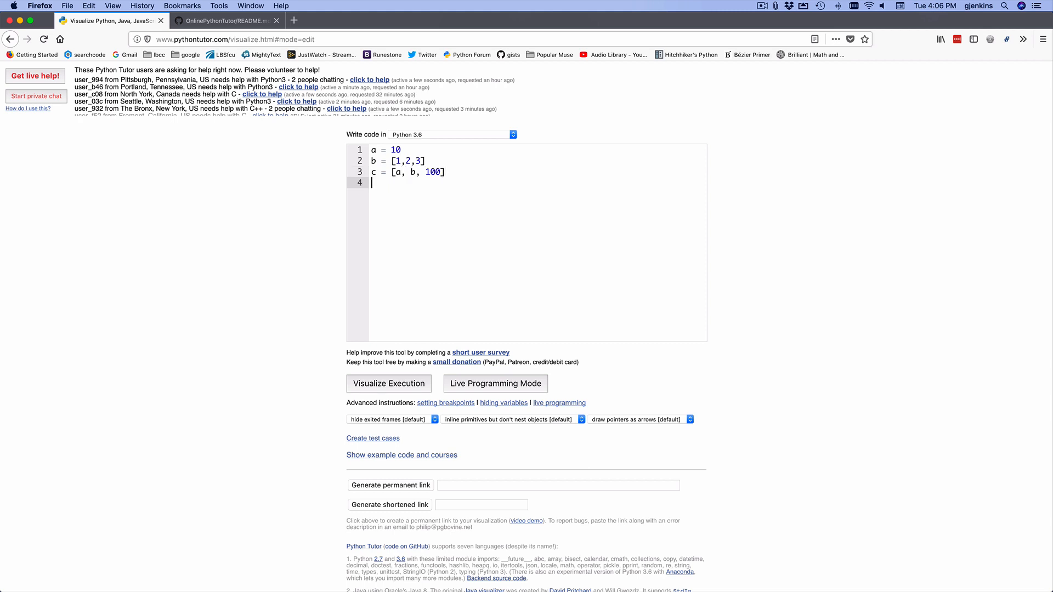
pyautogui.write('b =')
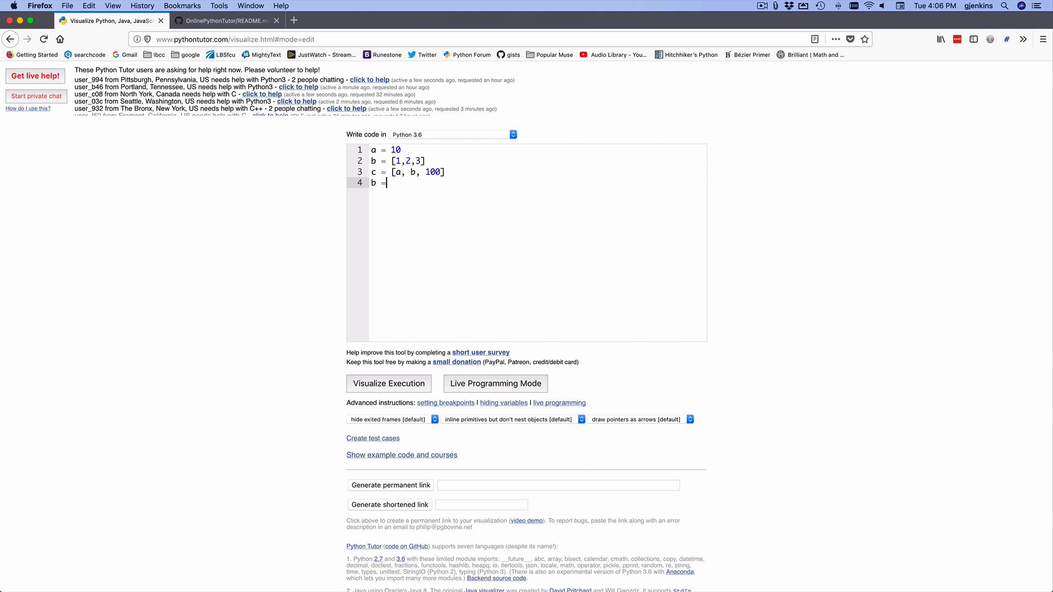
pyautogui.write('c')
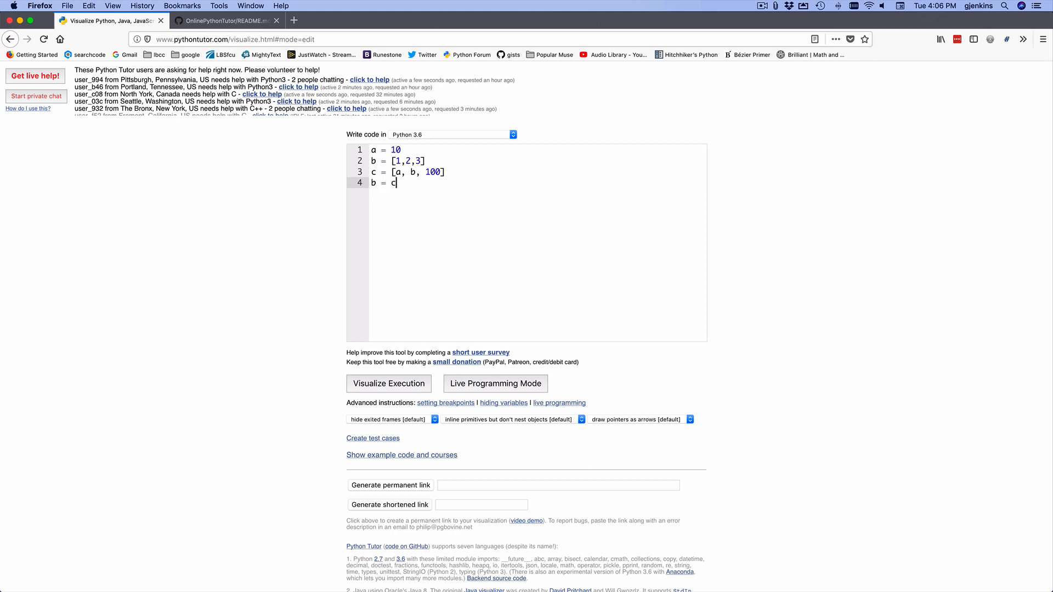
pyautogui.moveTo(353, 398)
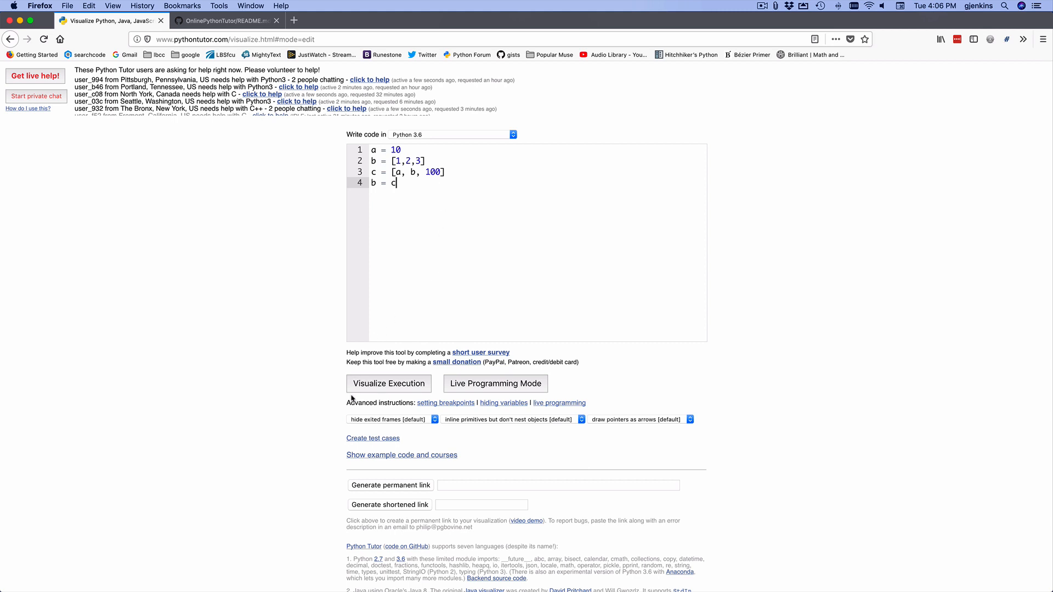
# Visualize execution and step through all four lines until b points to the same list as c
pyautogui.click(388, 384)
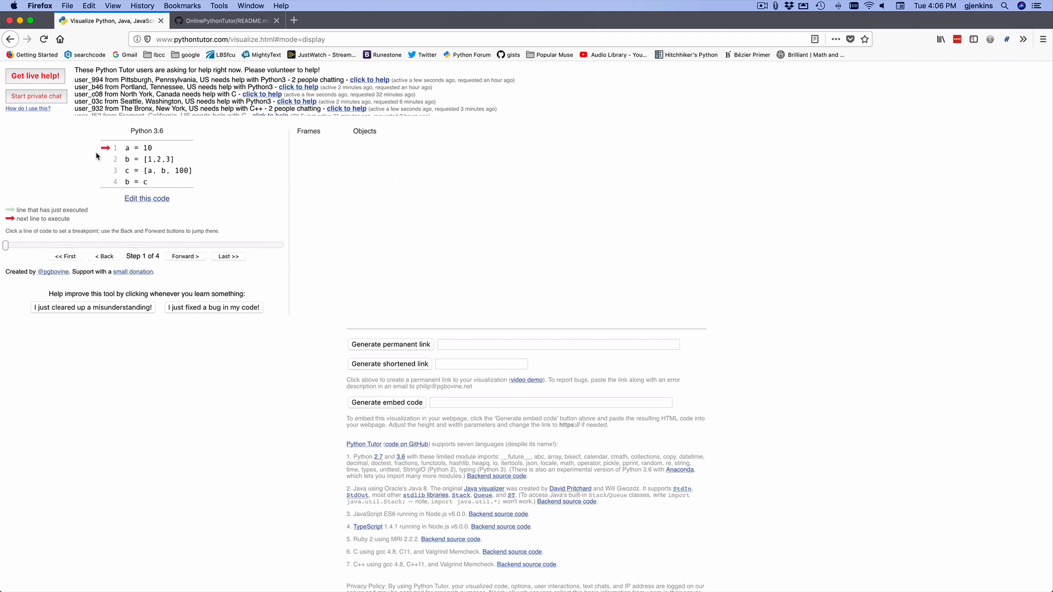
pyautogui.moveTo(121, 218)
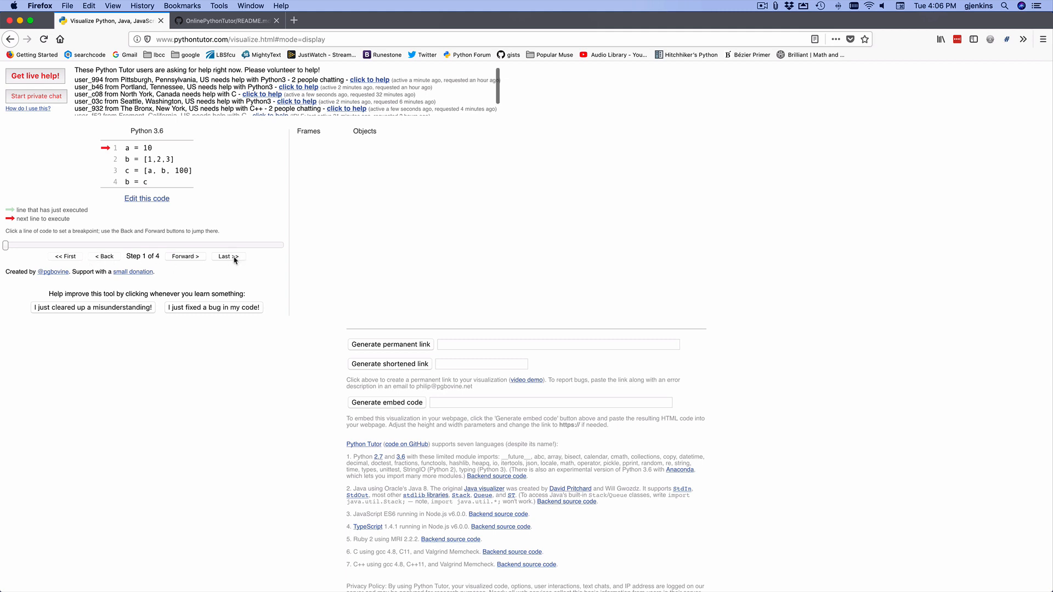
pyautogui.click(185, 255)
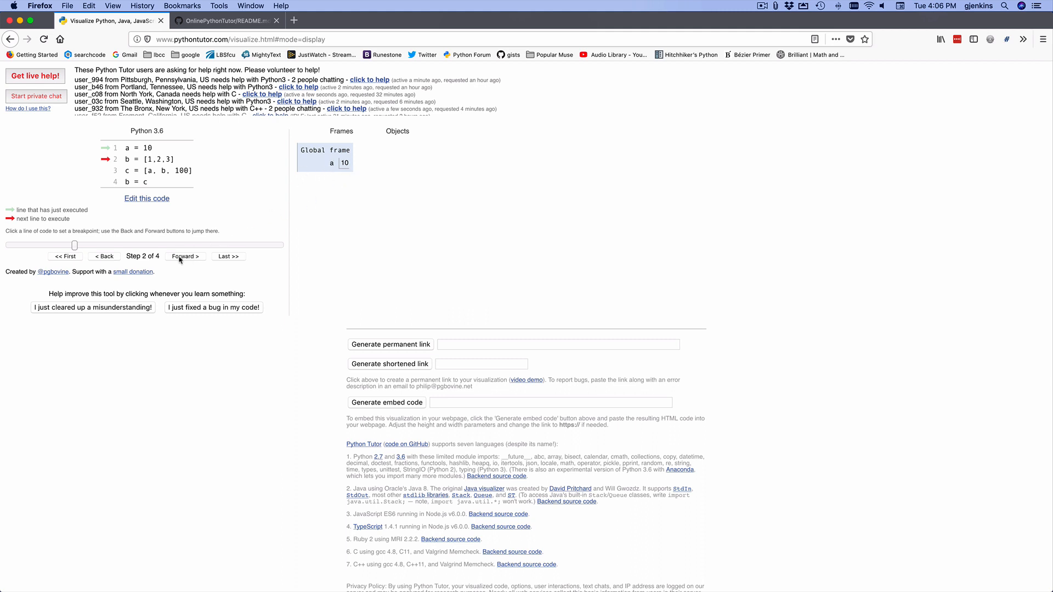
pyautogui.click(184, 256)
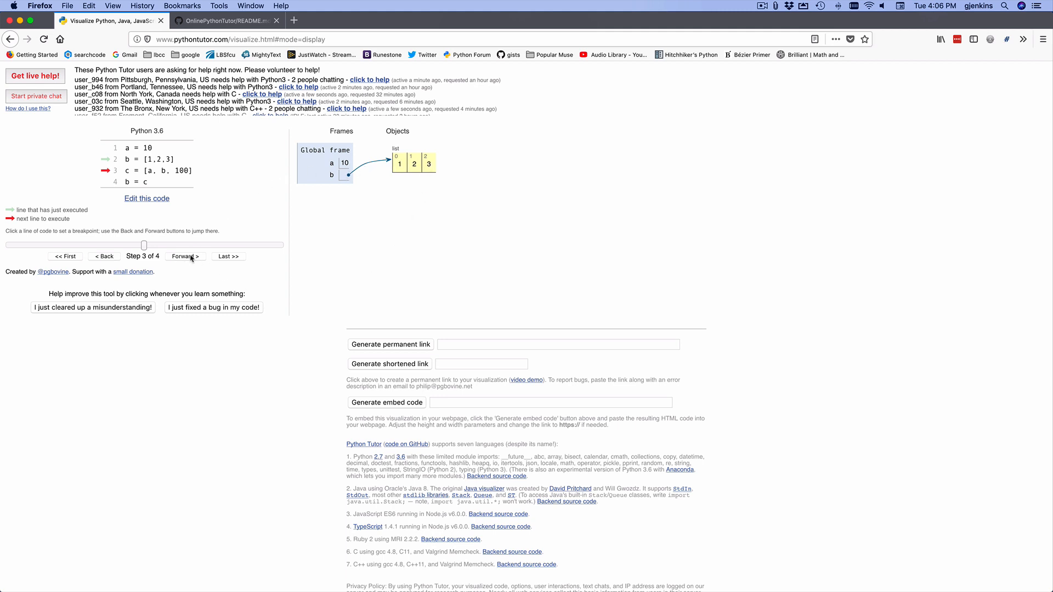
pyautogui.click(185, 255)
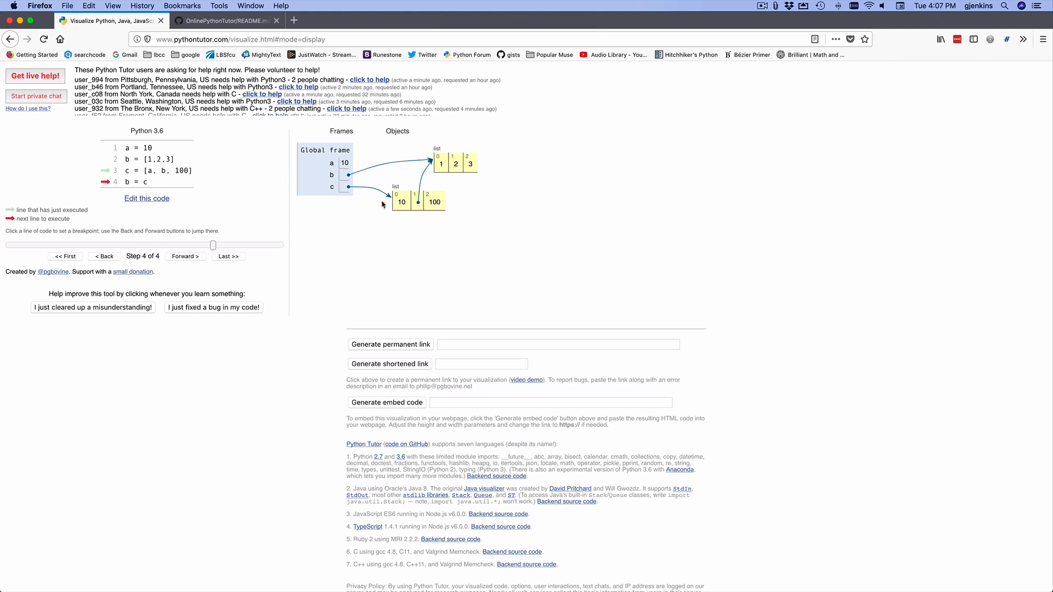
pyautogui.click(185, 255)
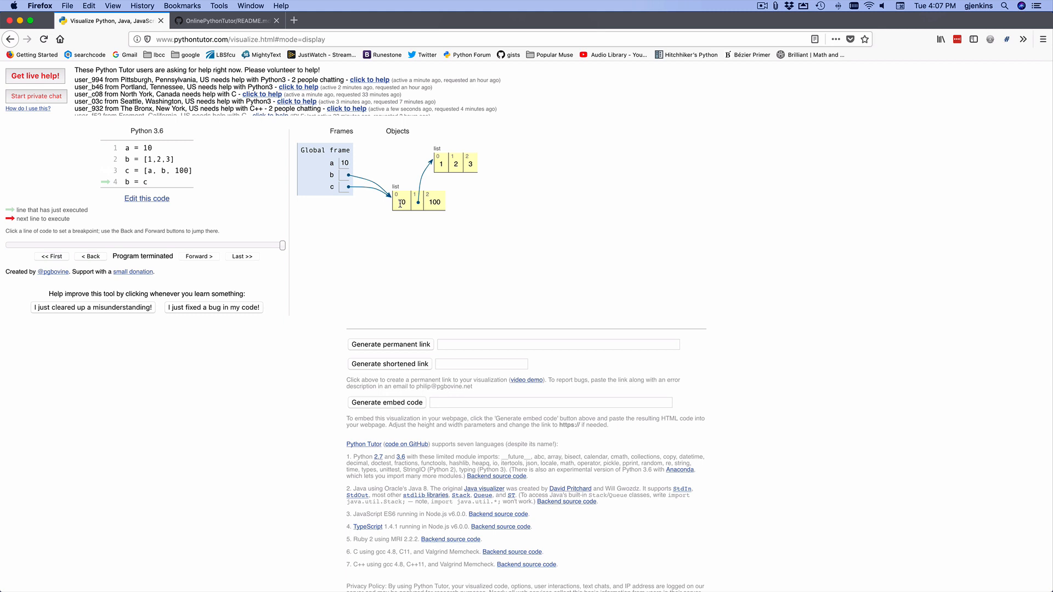
pyautogui.moveTo(414, 212)
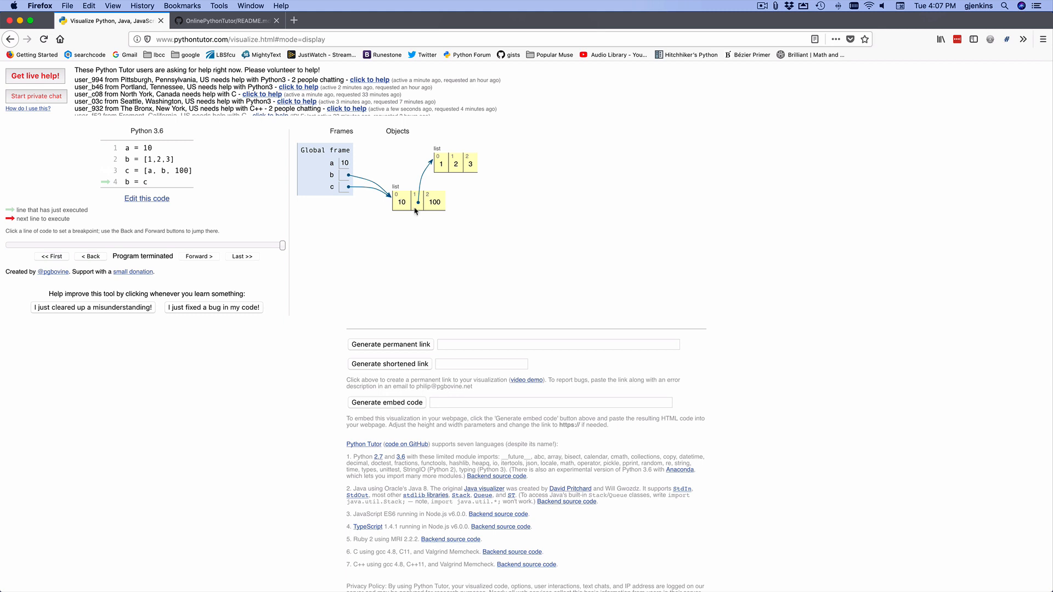
pyautogui.moveTo(339, 214)
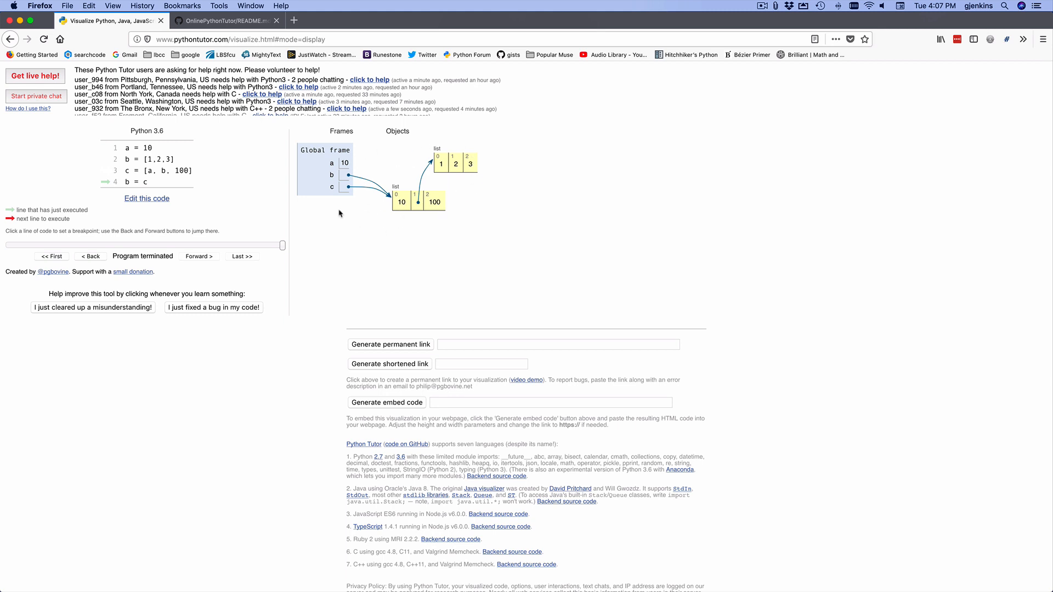
pyautogui.moveTo(446, 191)
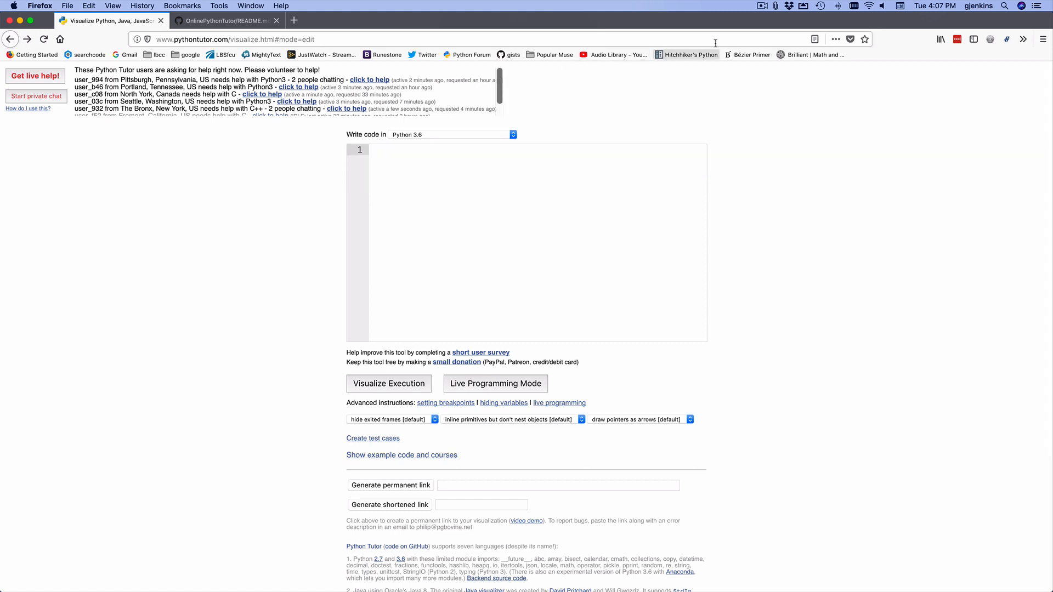
# Leave the finished visualization and return to an empty code editor
pyautogui.click(388, 384)
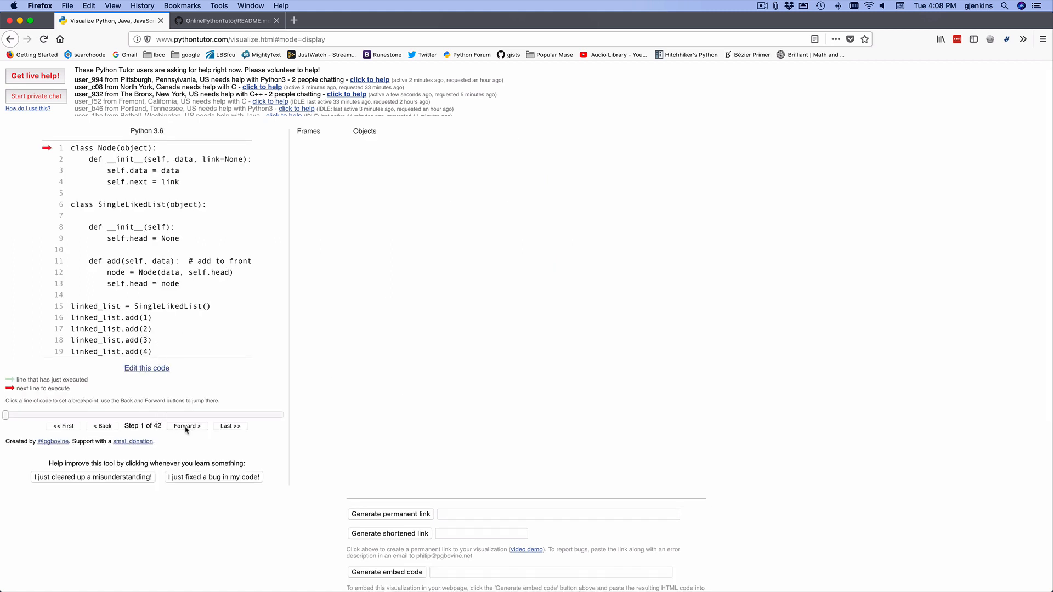
pyautogui.click(188, 426)
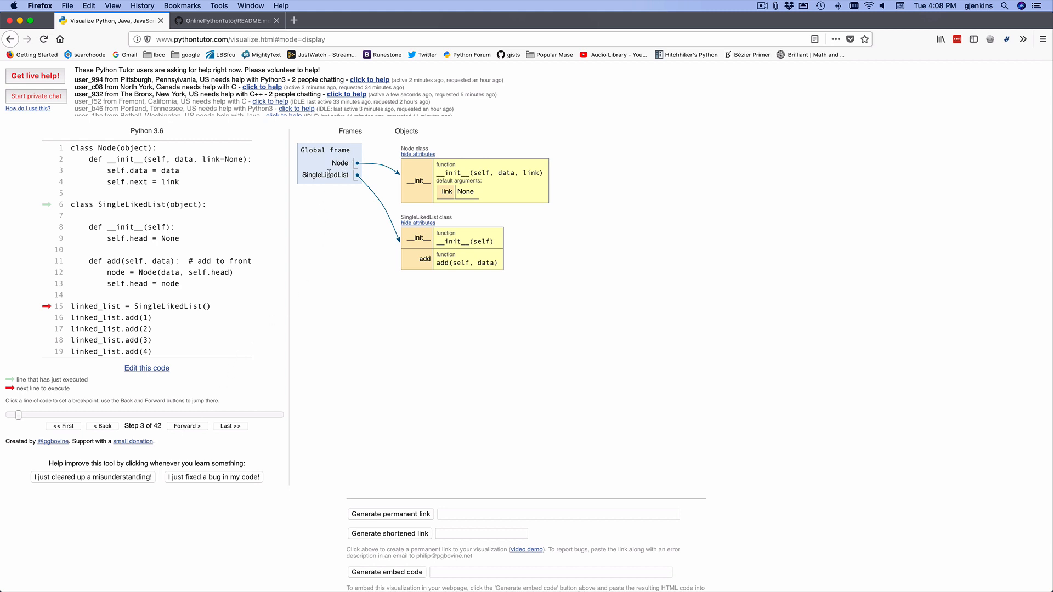
pyautogui.moveTo(494, 191)
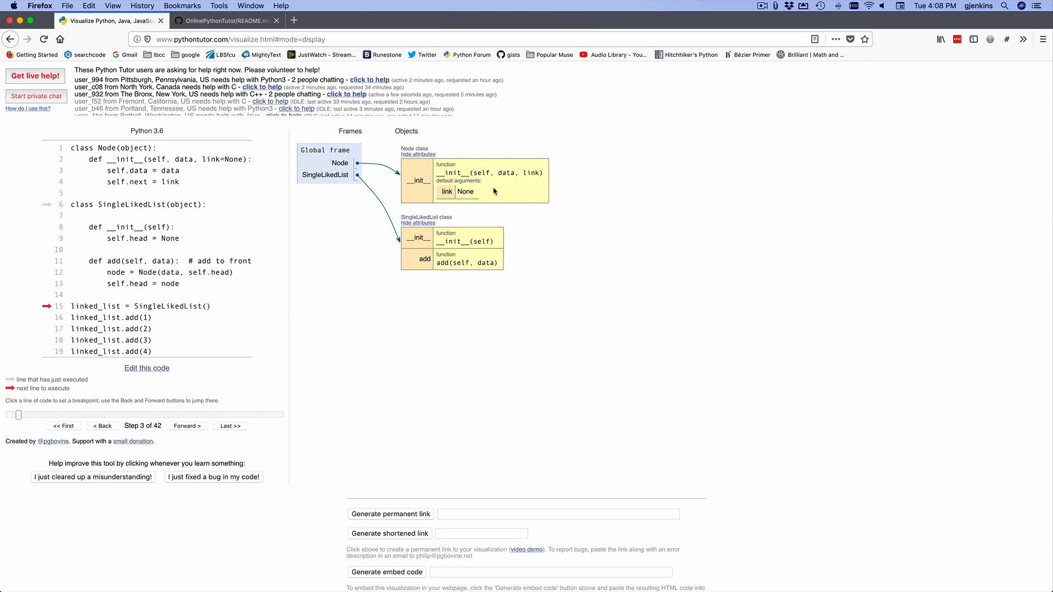
pyautogui.moveTo(411, 261)
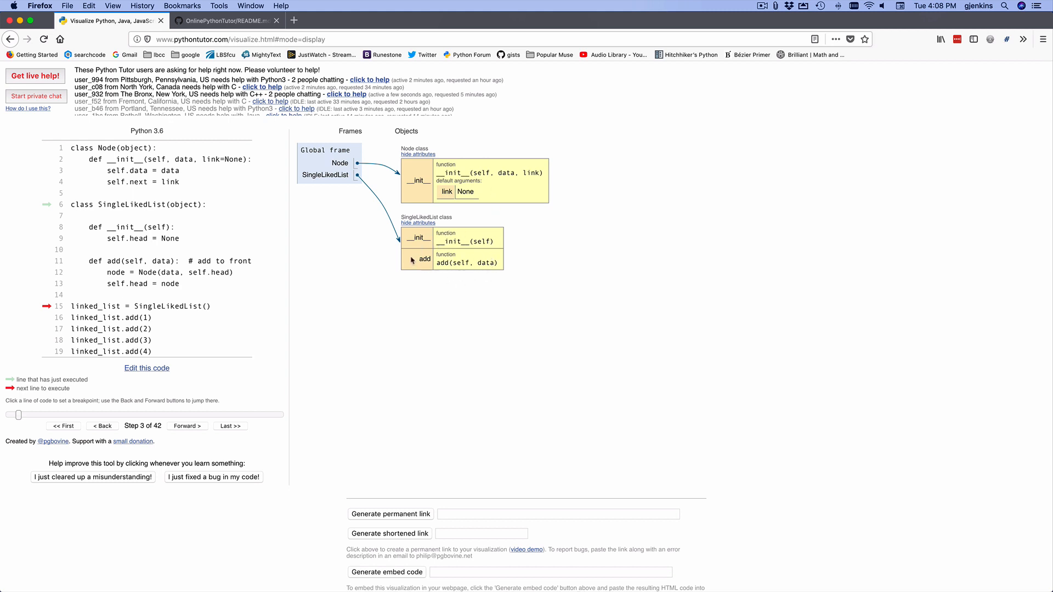
pyautogui.moveTo(488, 191)
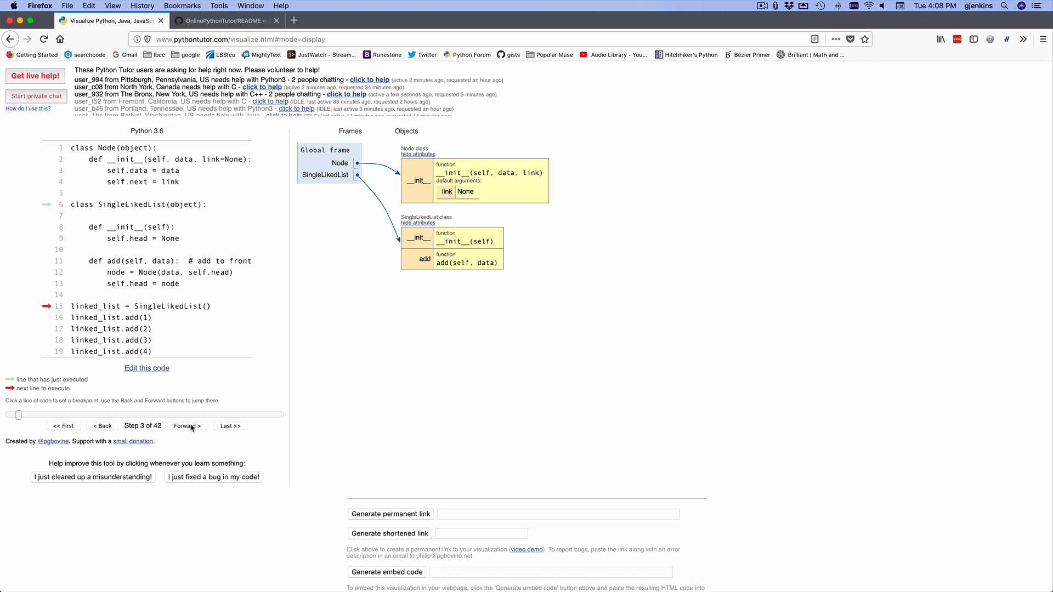
# Step from 3 to 7 through the SingleLikedList constructor, creating linked_list with head None
pyautogui.click(188, 426)
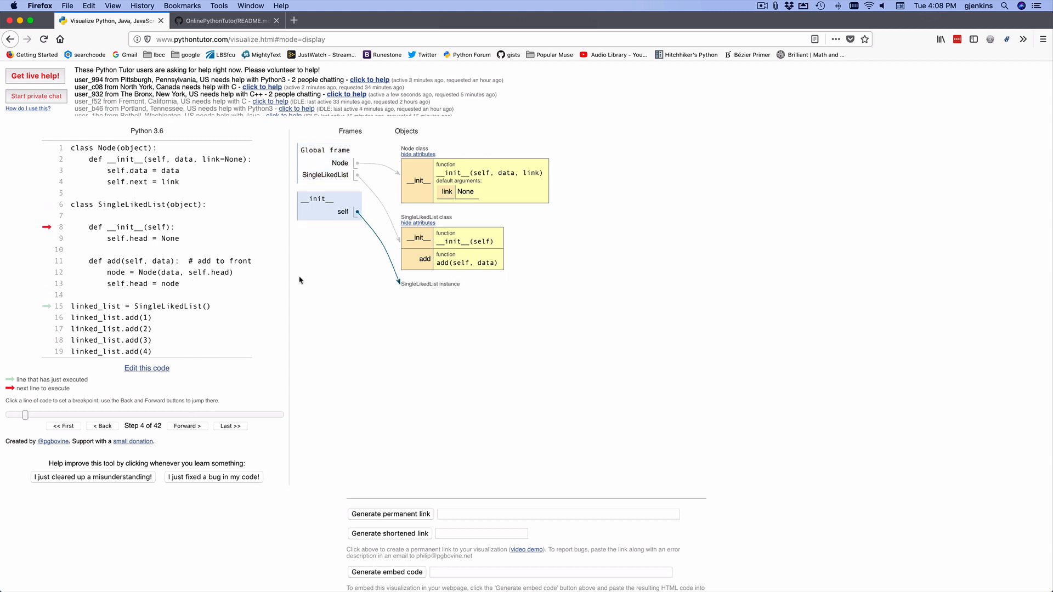
pyautogui.moveTo(403, 288)
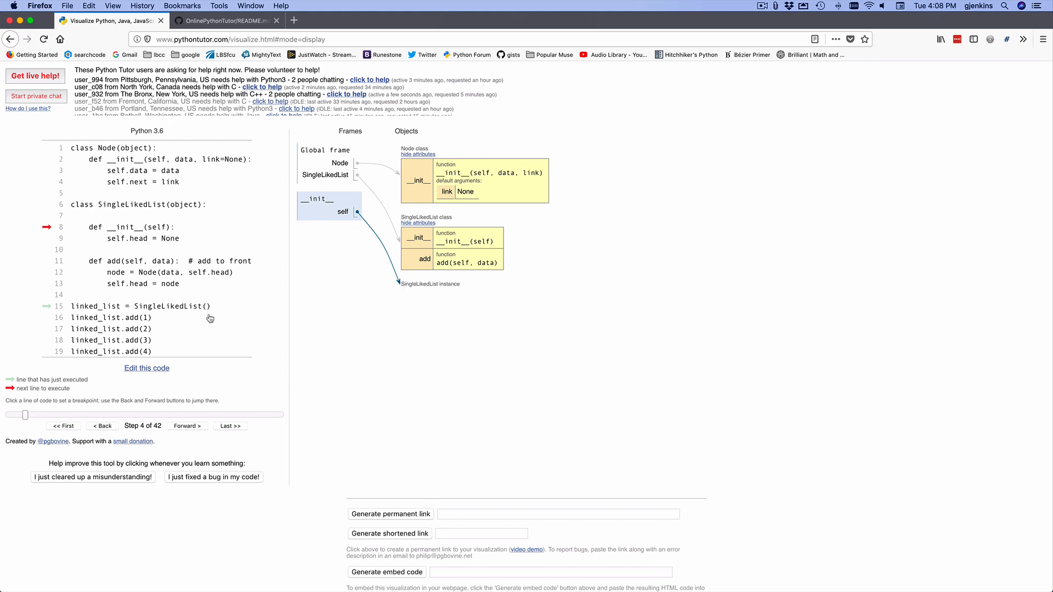
pyautogui.click(188, 426)
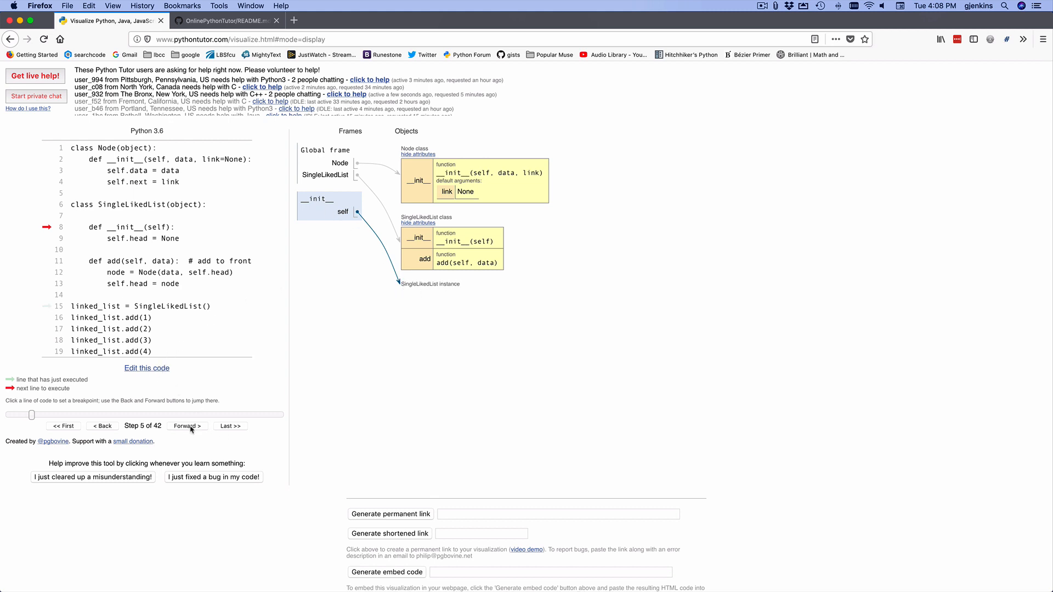
pyautogui.click(186, 425)
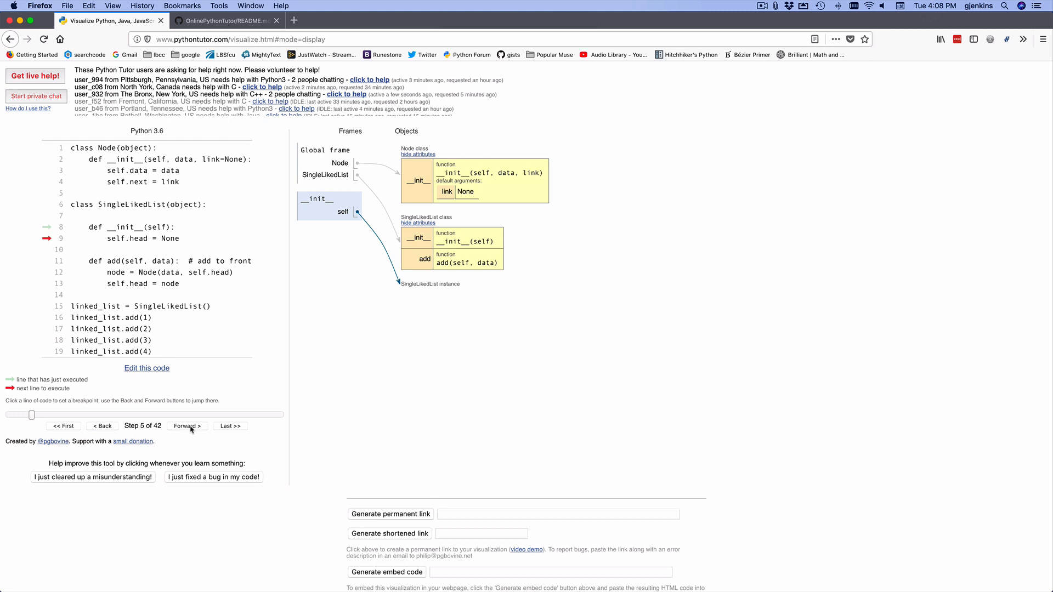
pyautogui.click(187, 425)
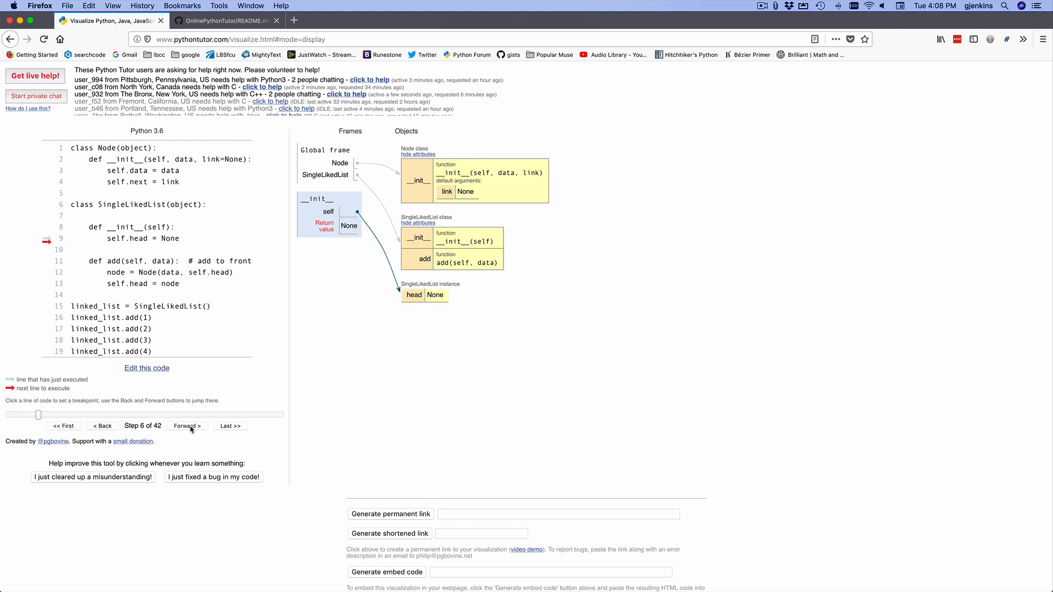
pyautogui.click(186, 425)
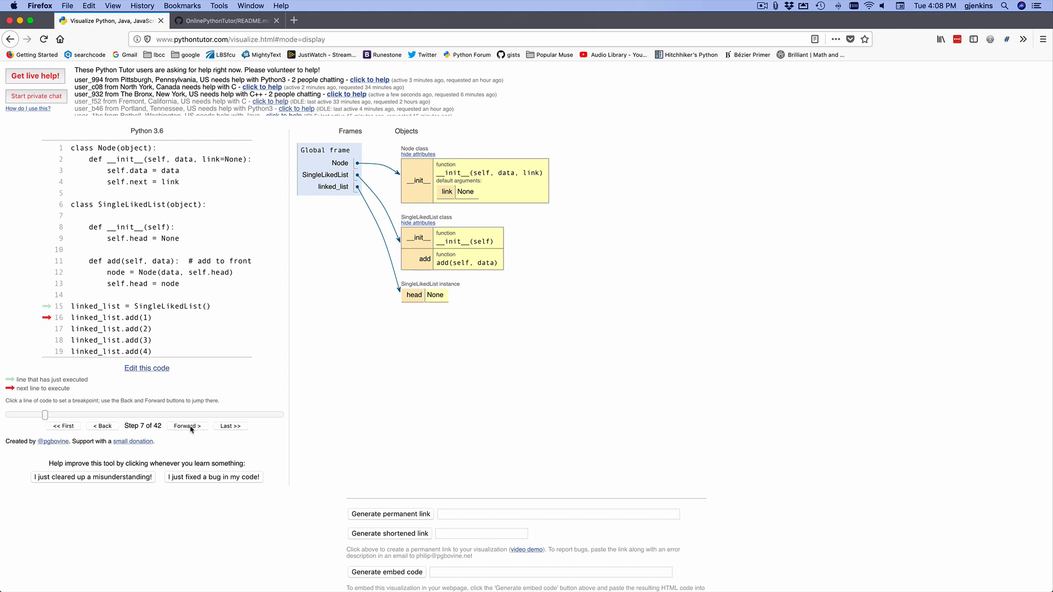
pyautogui.moveTo(328, 193)
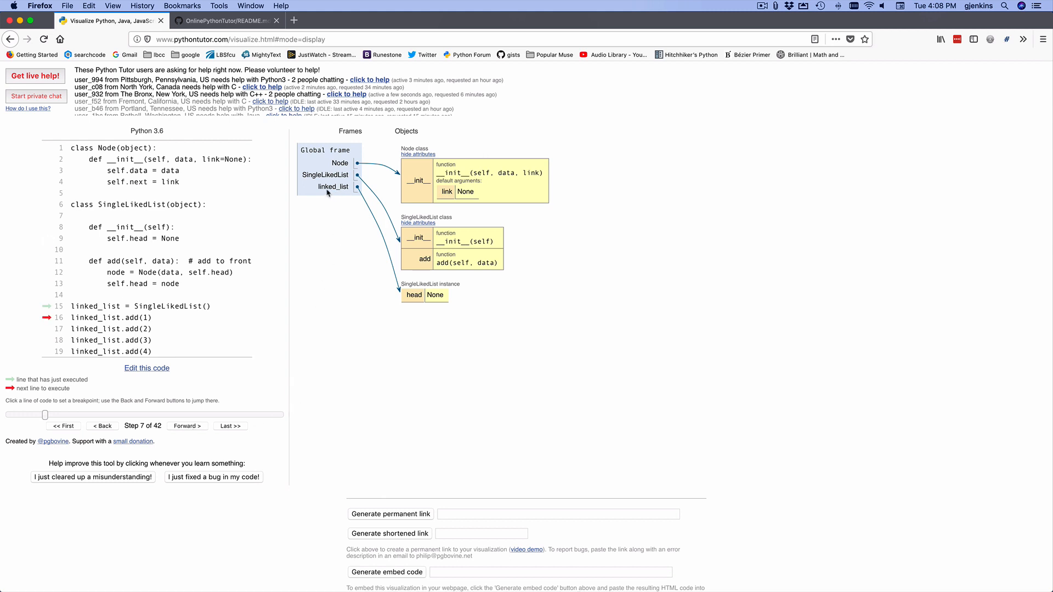
pyautogui.moveTo(418, 303)
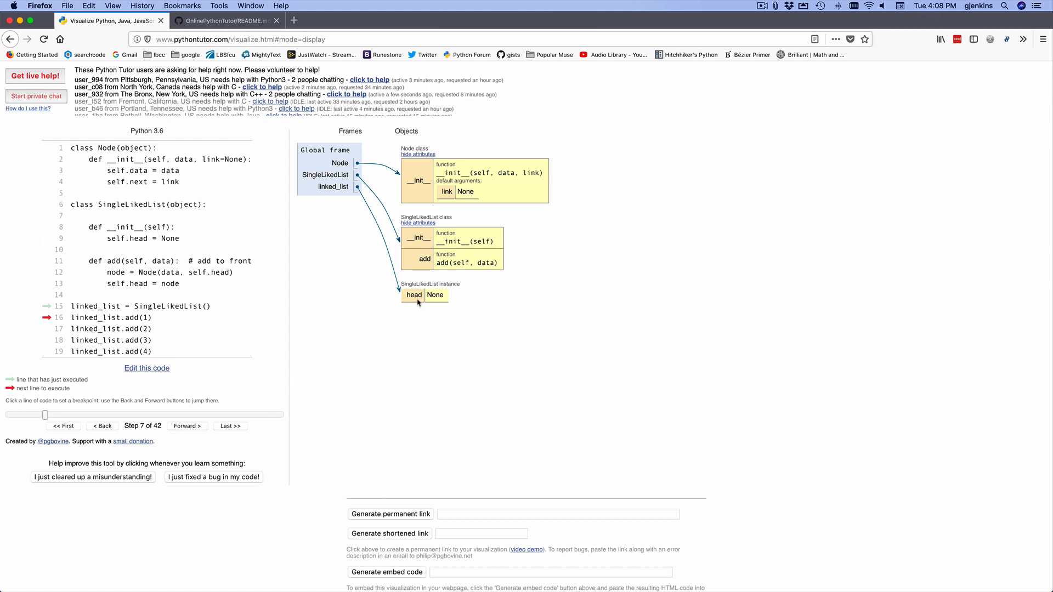
# Step from 7 to 16 through add(1), building the node holding 1 and pointing head at it
pyautogui.click(186, 425)
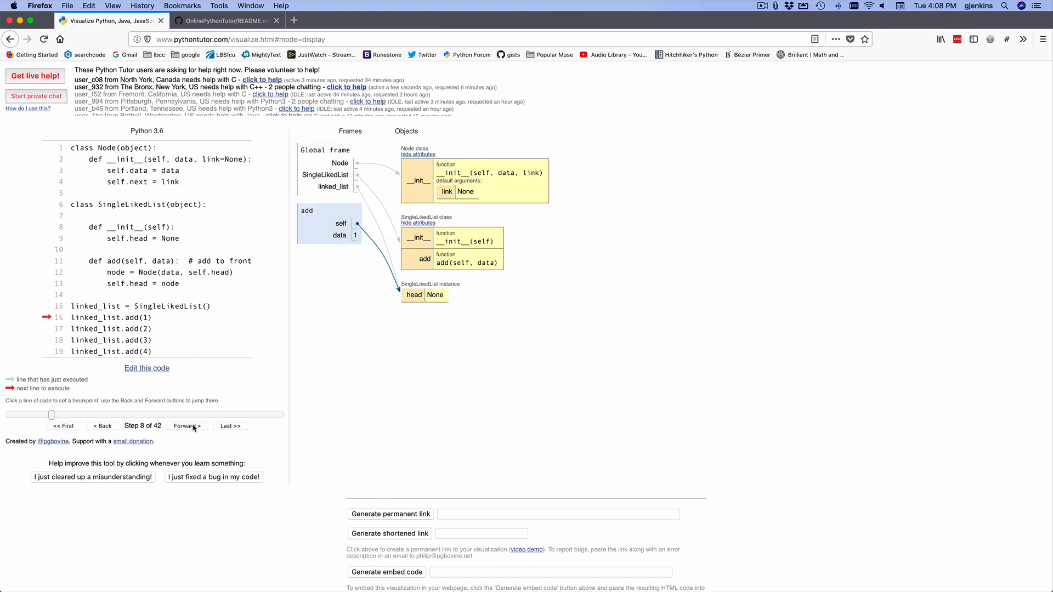
pyautogui.click(187, 425)
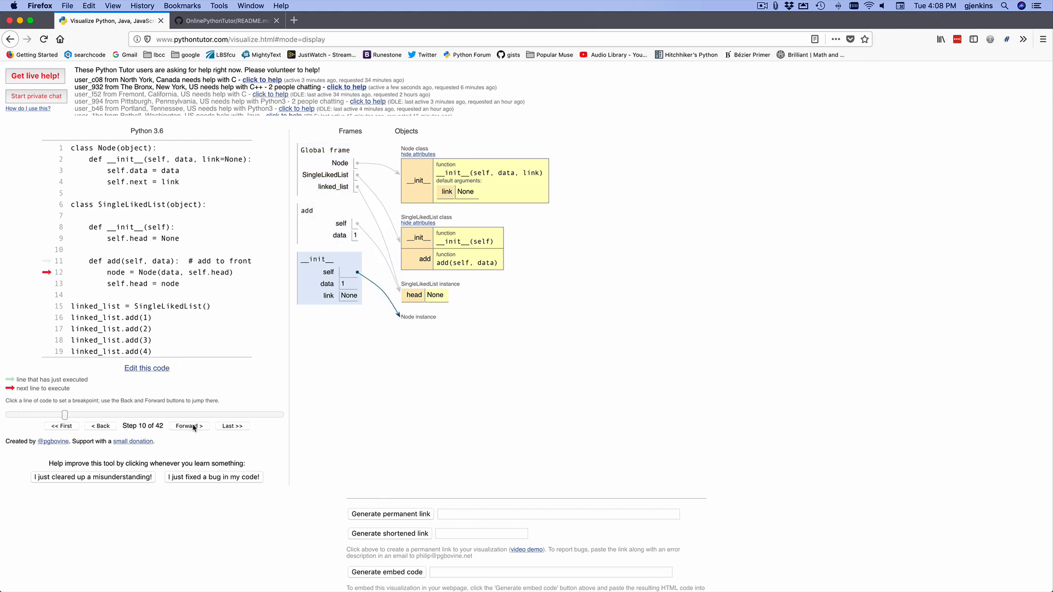
pyautogui.click(189, 425)
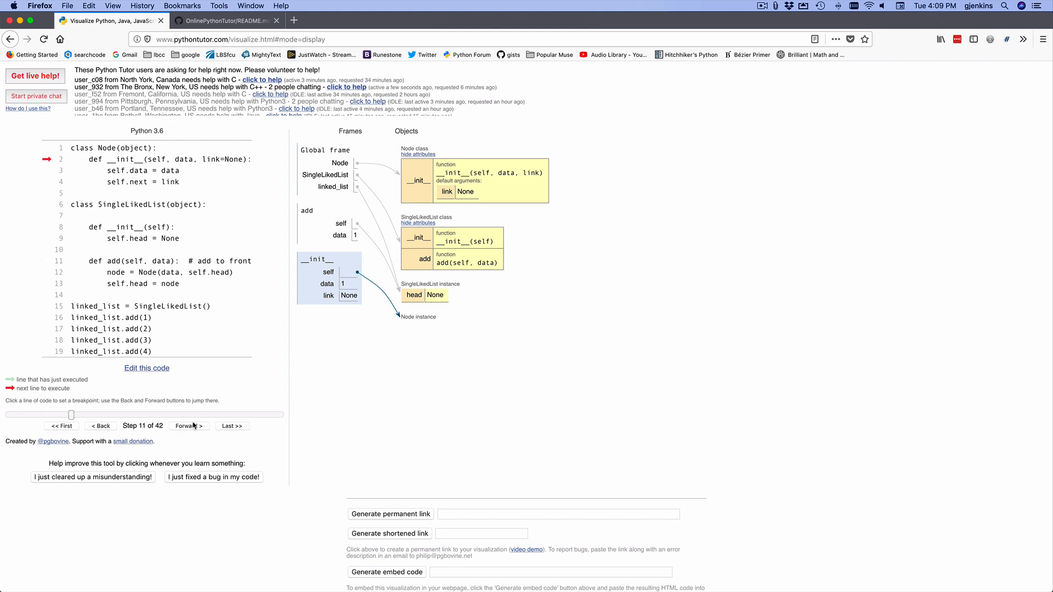
pyautogui.click(189, 426)
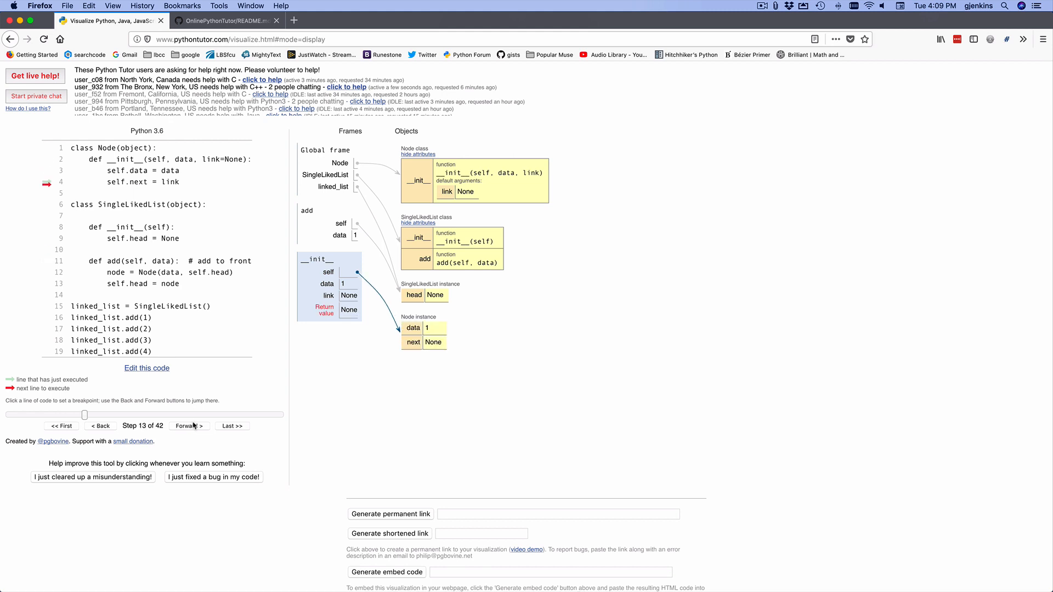
pyautogui.click(187, 425)
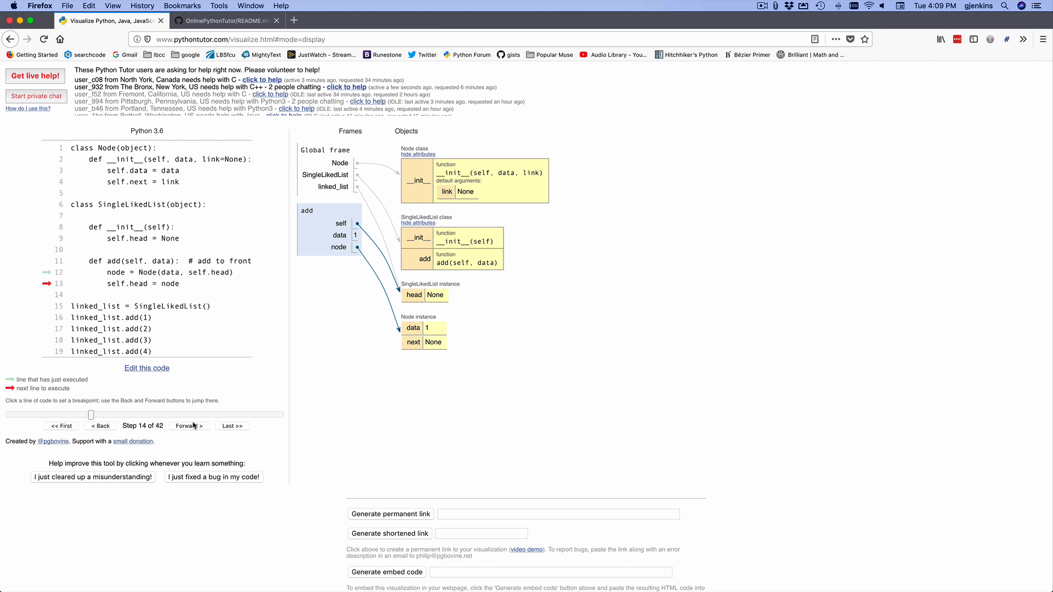
pyautogui.click(189, 425)
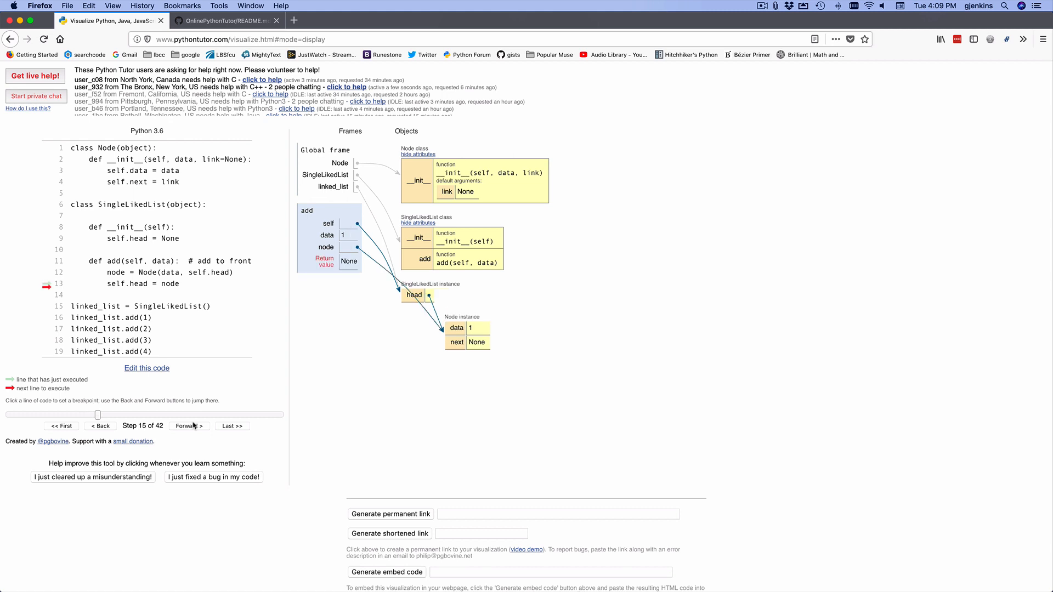
pyautogui.click(189, 425)
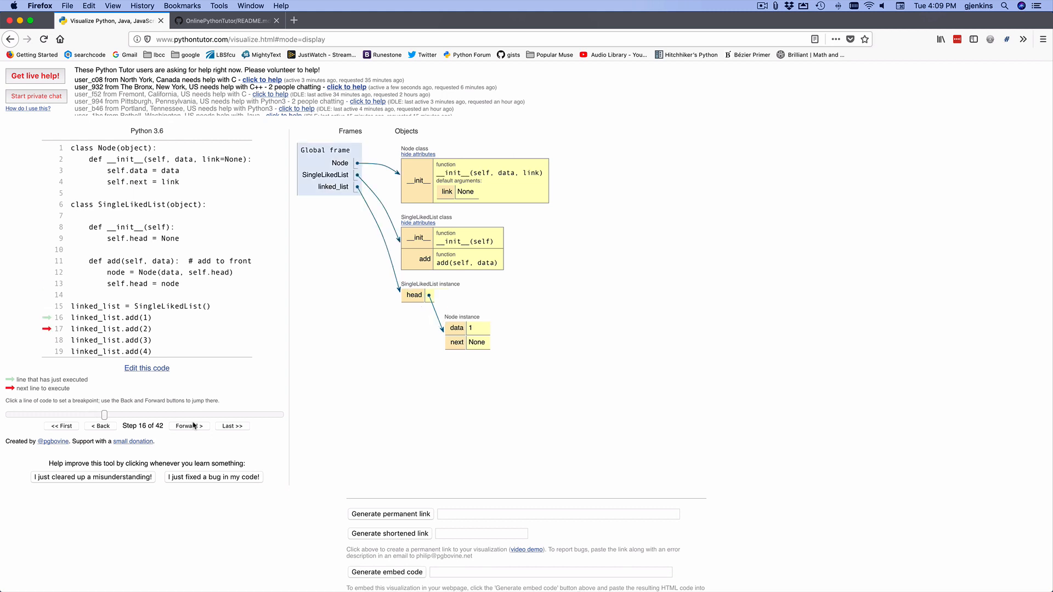
pyautogui.moveTo(399, 312)
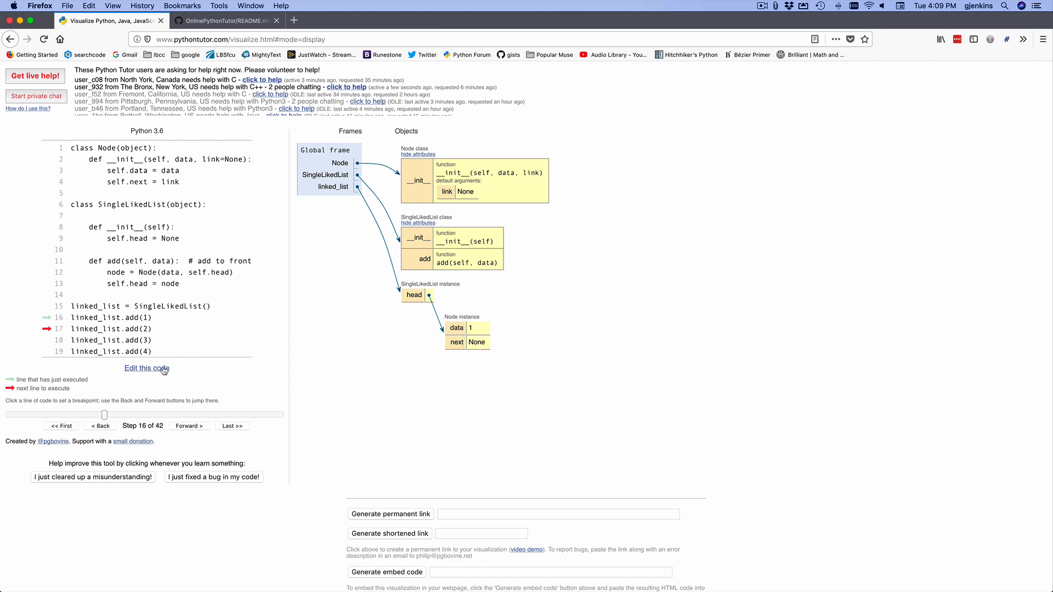
# Step from 16 to 25 through add(2), putting the node holding 2 in front of node 1
pyautogui.click(188, 425)
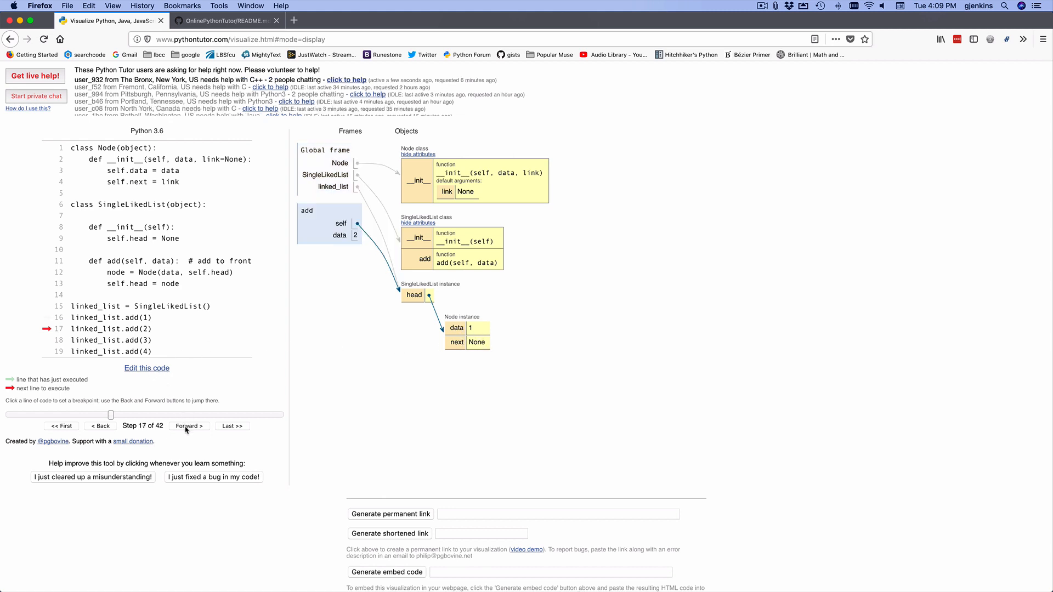
pyautogui.click(189, 426)
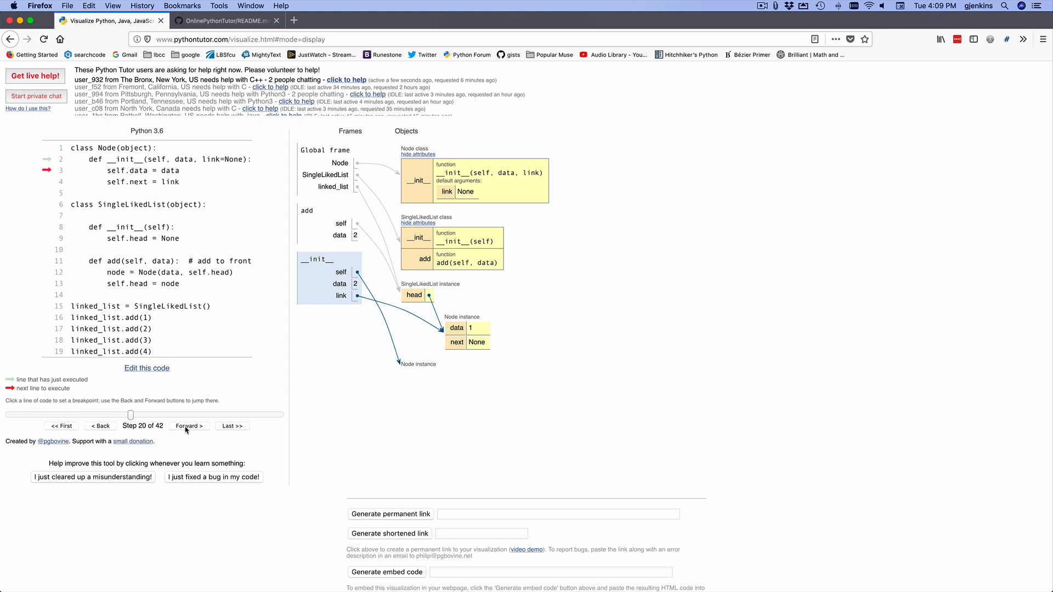
pyautogui.click(188, 426)
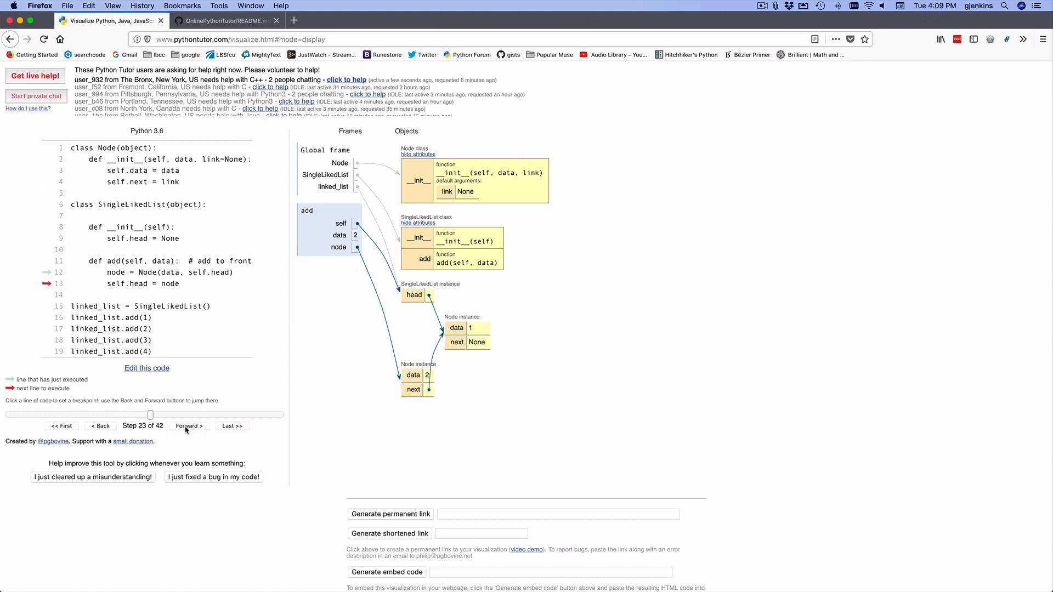
pyautogui.click(189, 426)
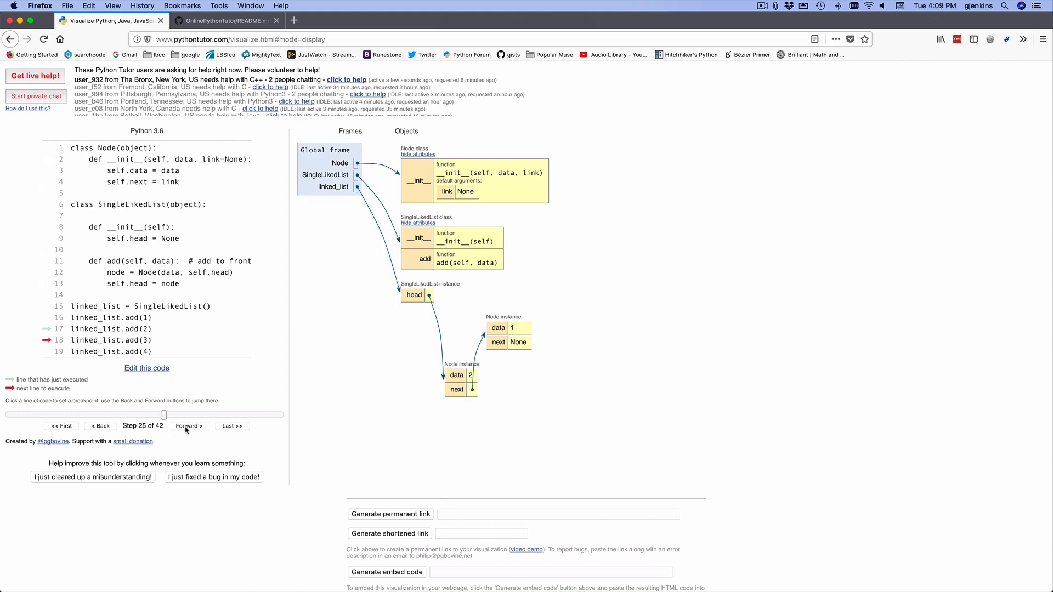
pyautogui.moveTo(462, 402)
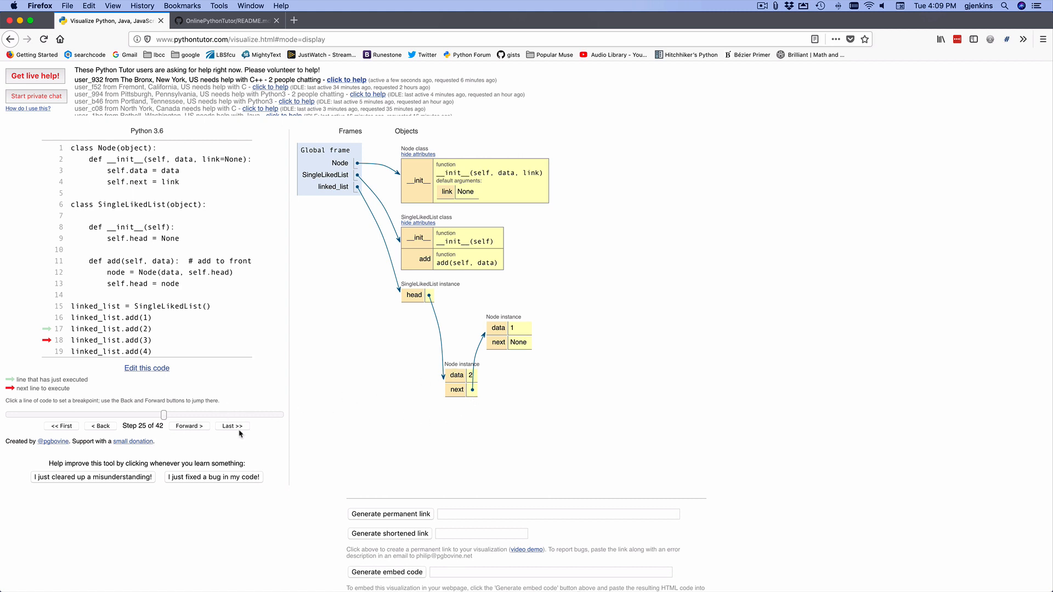
# Jump to the last step so the list holds nodes 4, 3, 2, 1, then bring the link and embed buttons into view
pyautogui.click(232, 426)
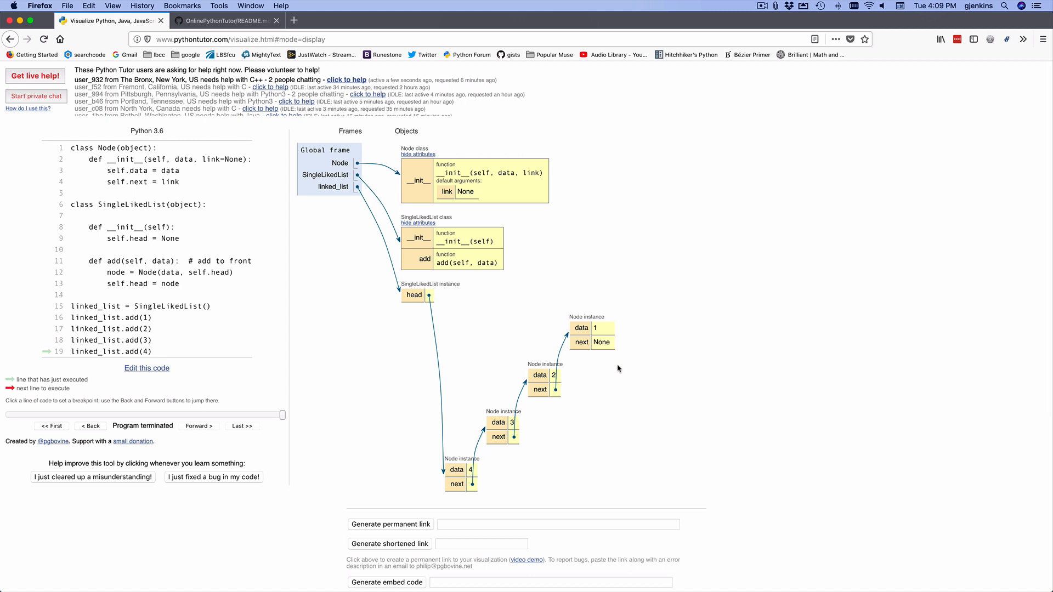
pyautogui.moveTo(405, 550)
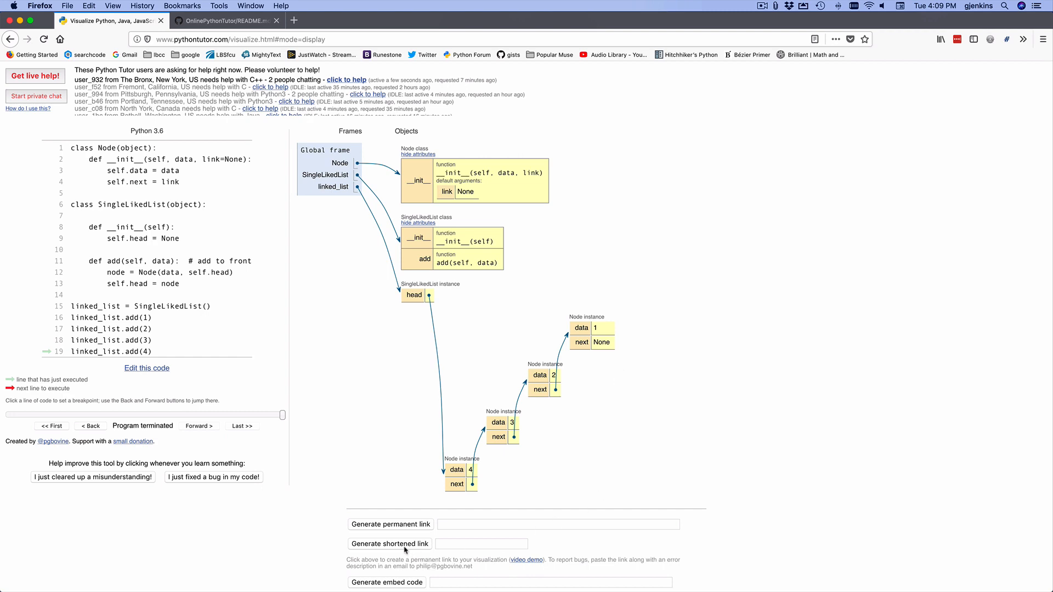
pyautogui.scroll(-3)
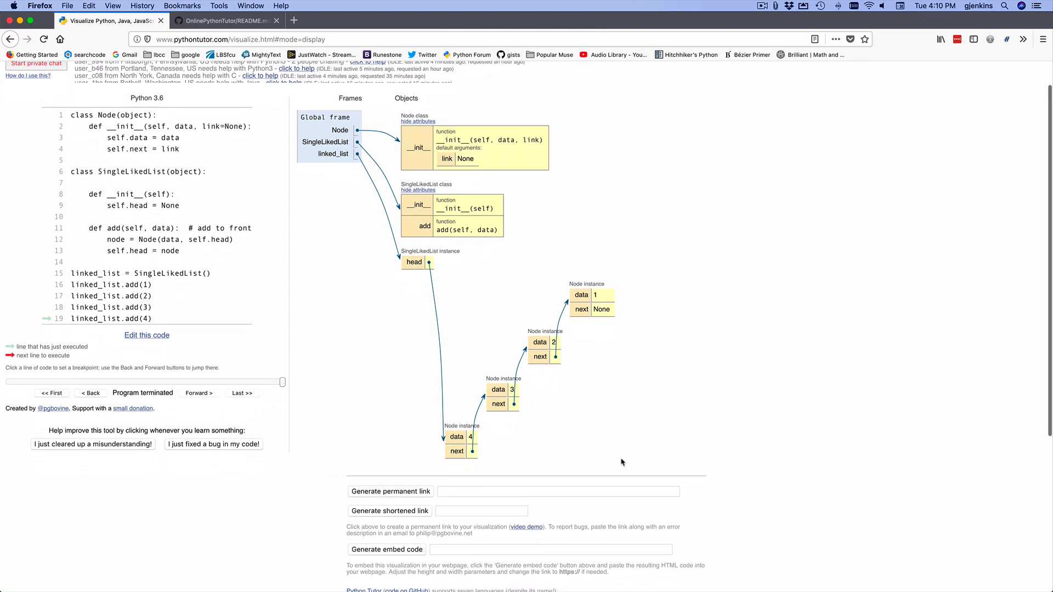
pyautogui.scroll(-3)
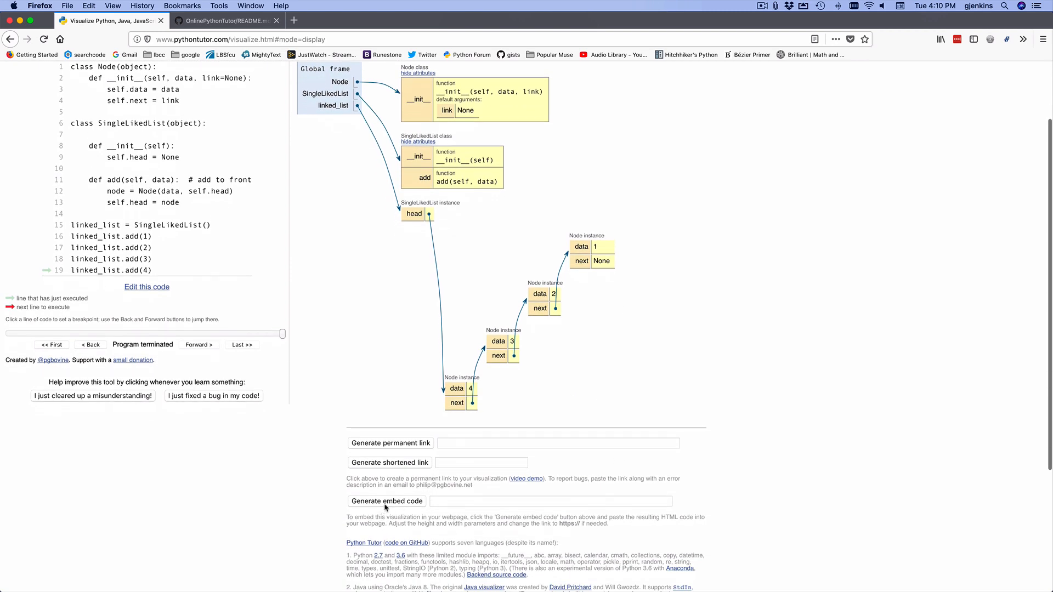